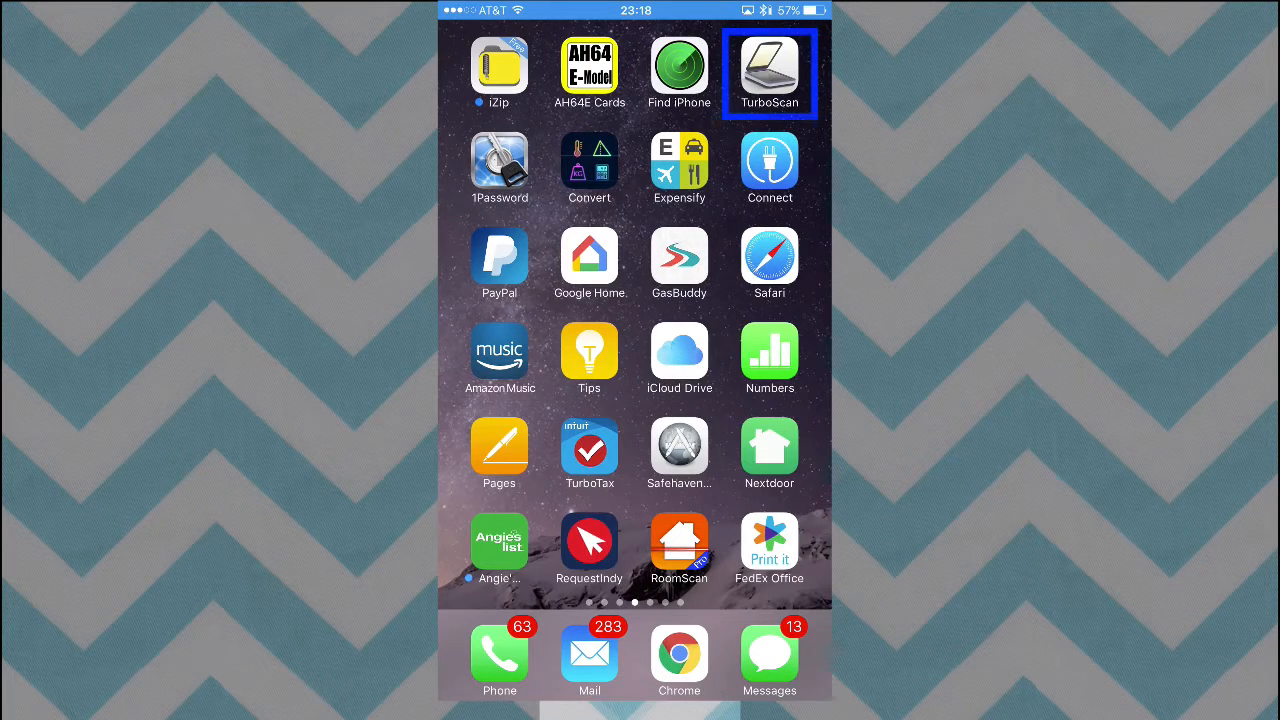
Launch TurboScan and start a new single-page scan of the Love Dad sheet.
left_click(769, 73)
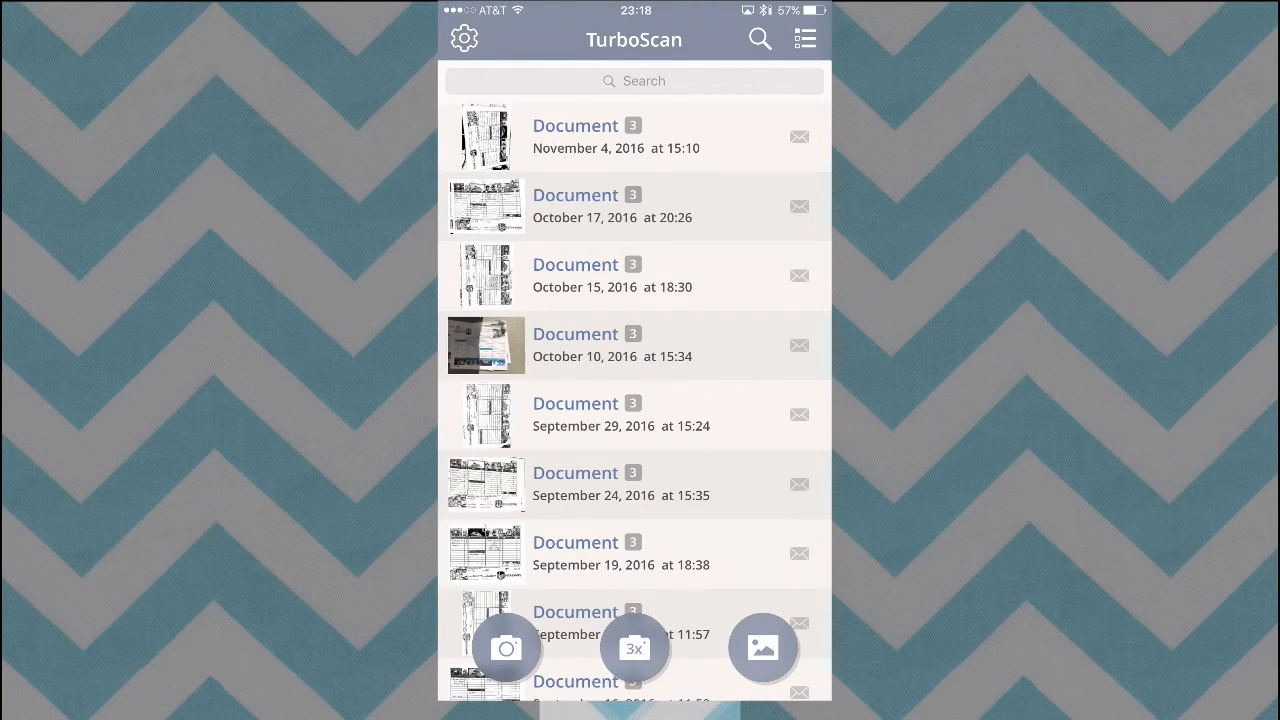
left_click(506, 647)
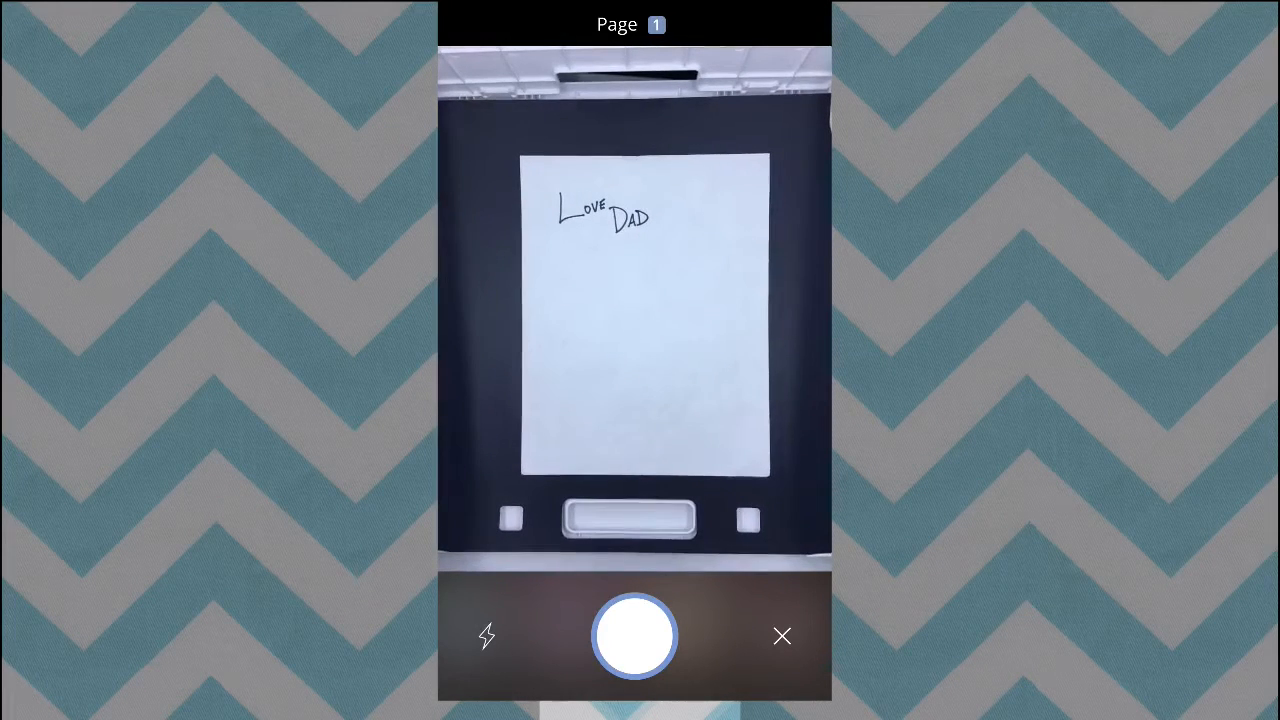
Capture the Love Dad page and draft a JPEG email to the suggested 'rv' recipient.
left_click(634, 636)
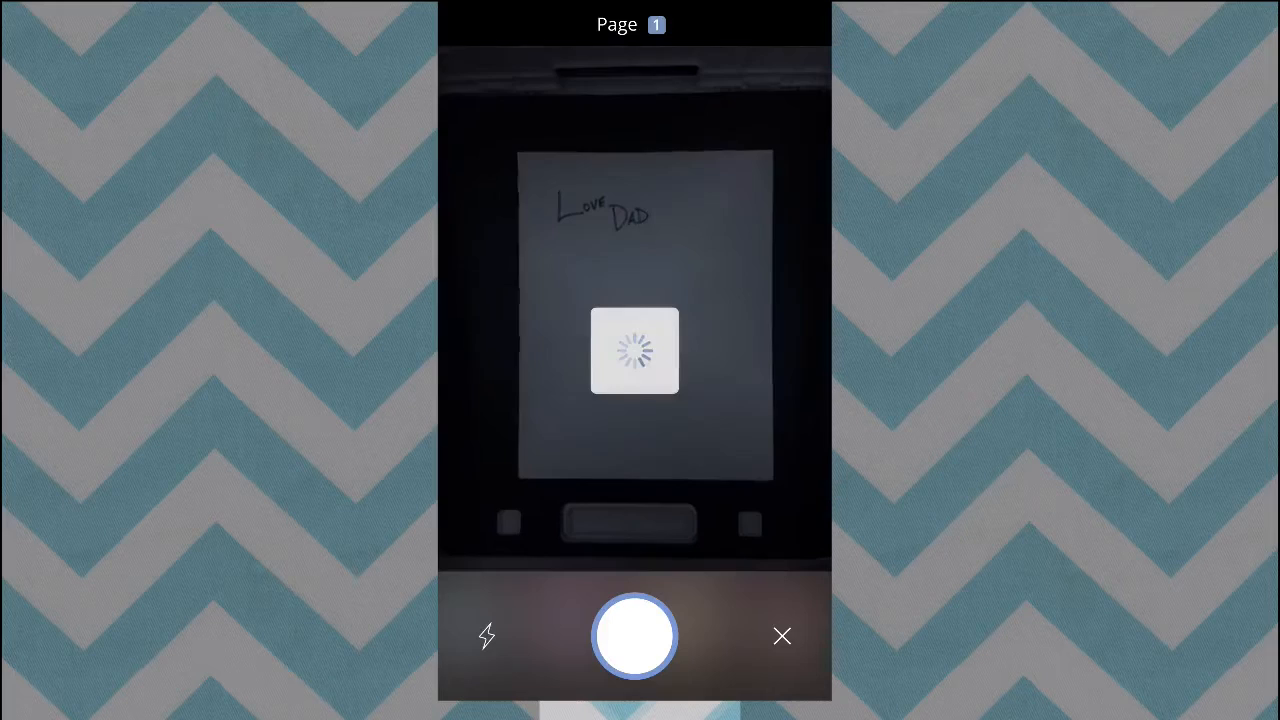
left_click(634, 636)
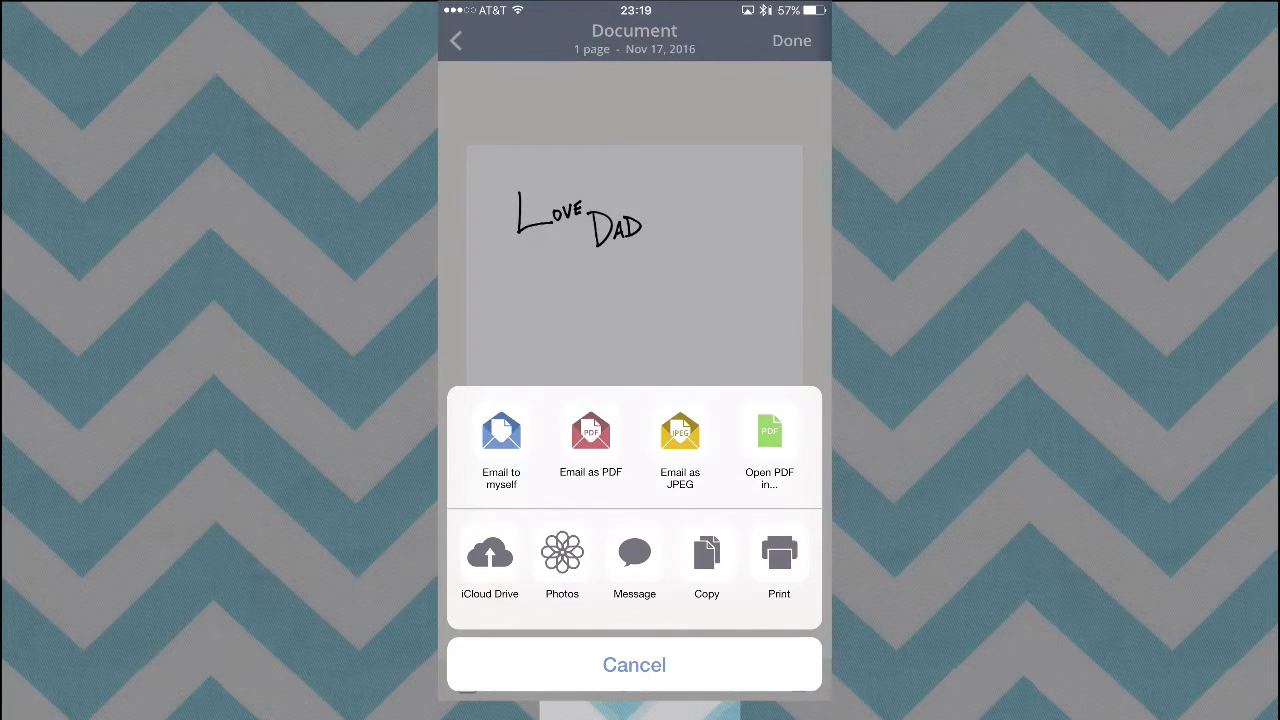
left_click(500, 445)
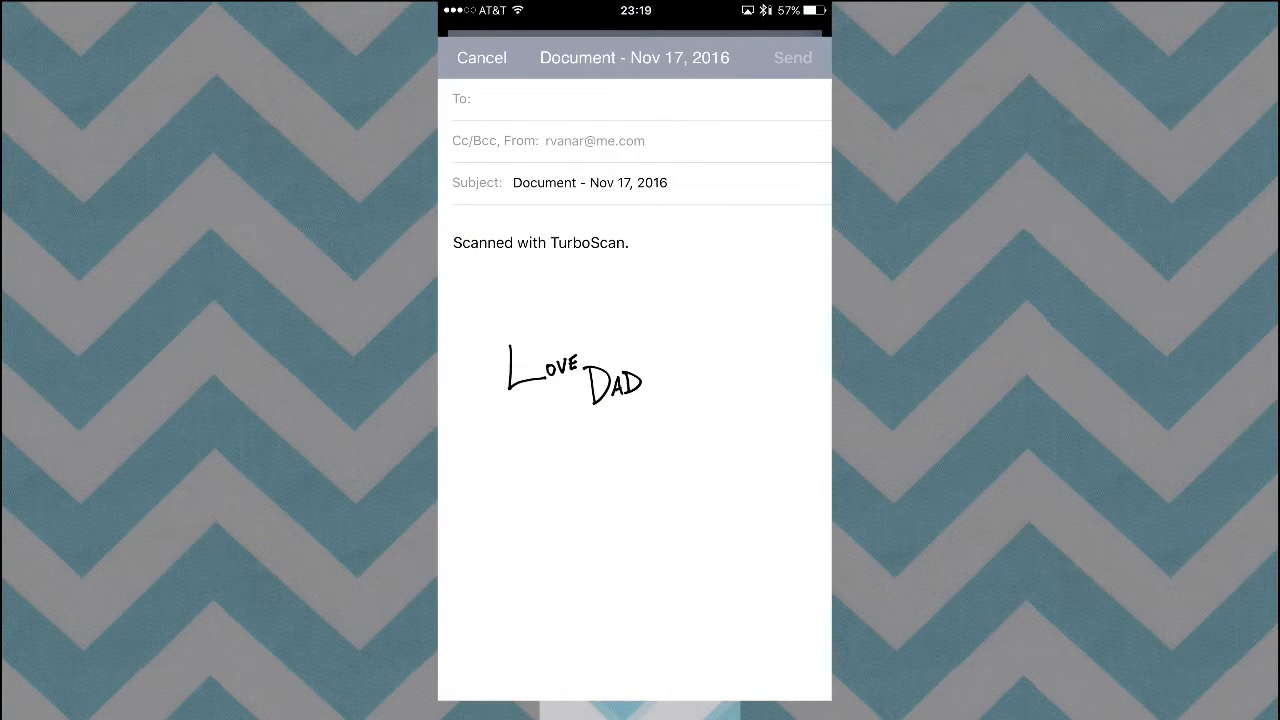
left_click(640, 98)
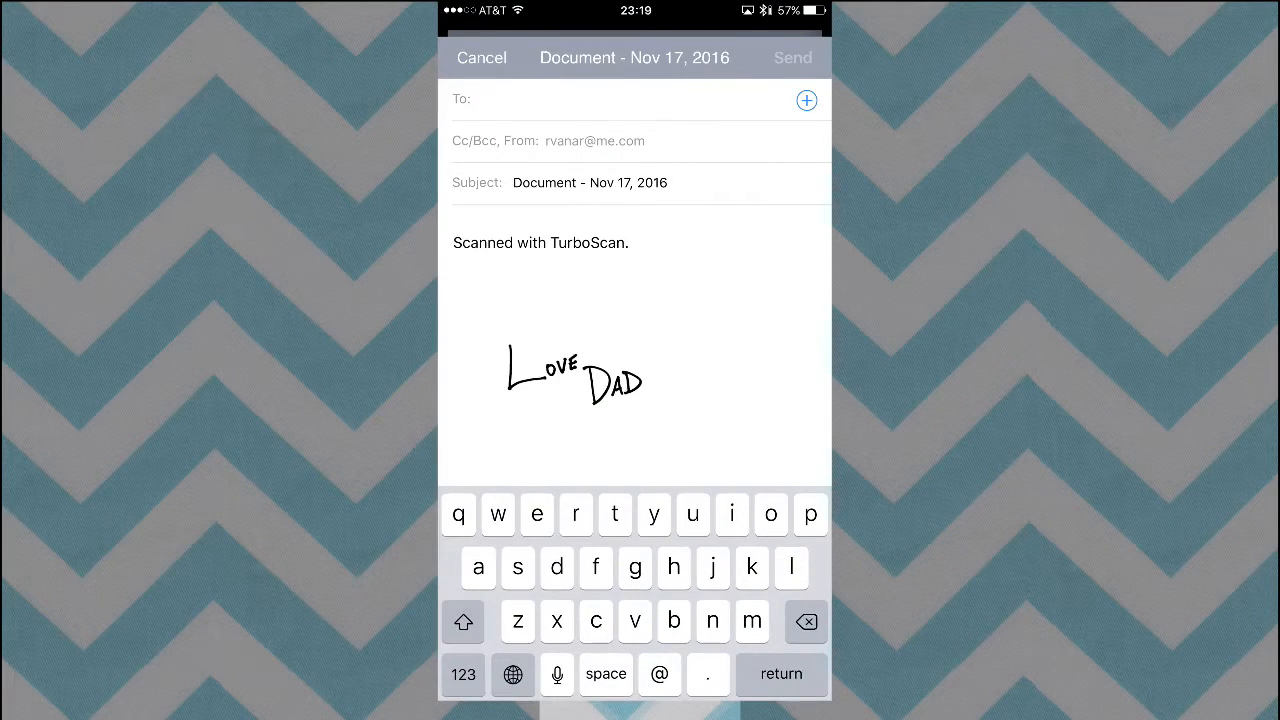
type("rv")
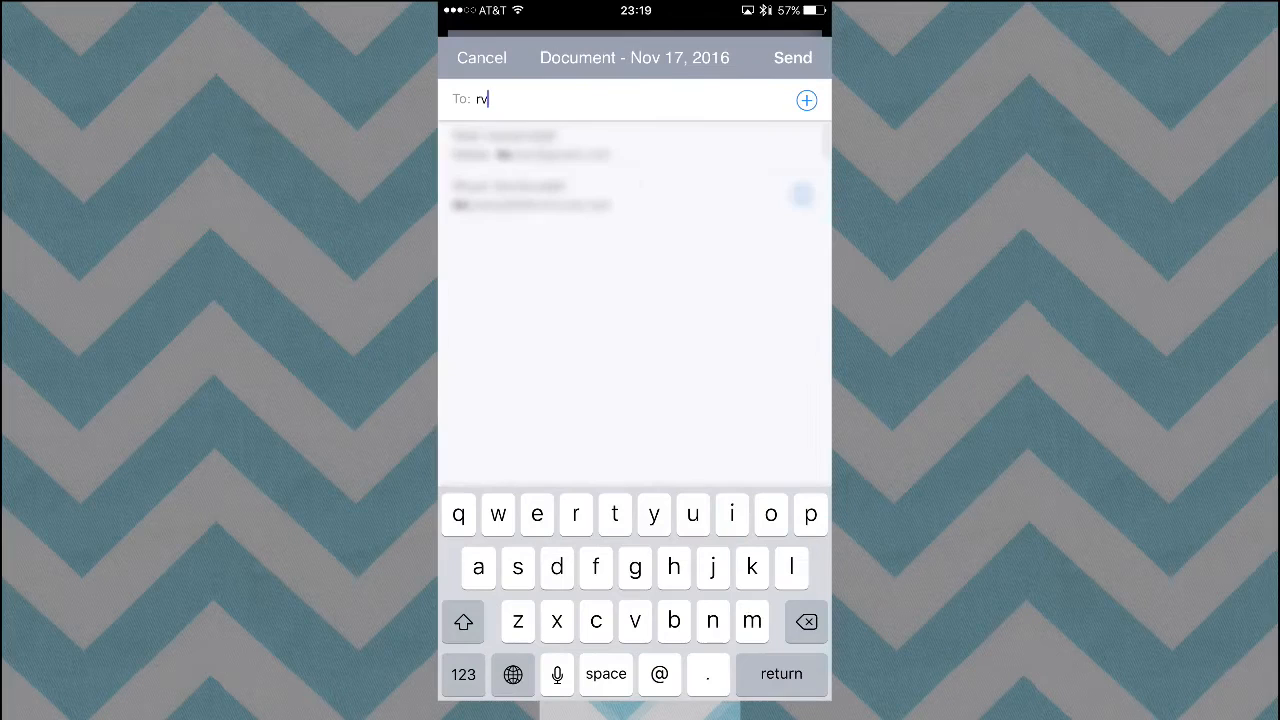
left_click(530, 145)
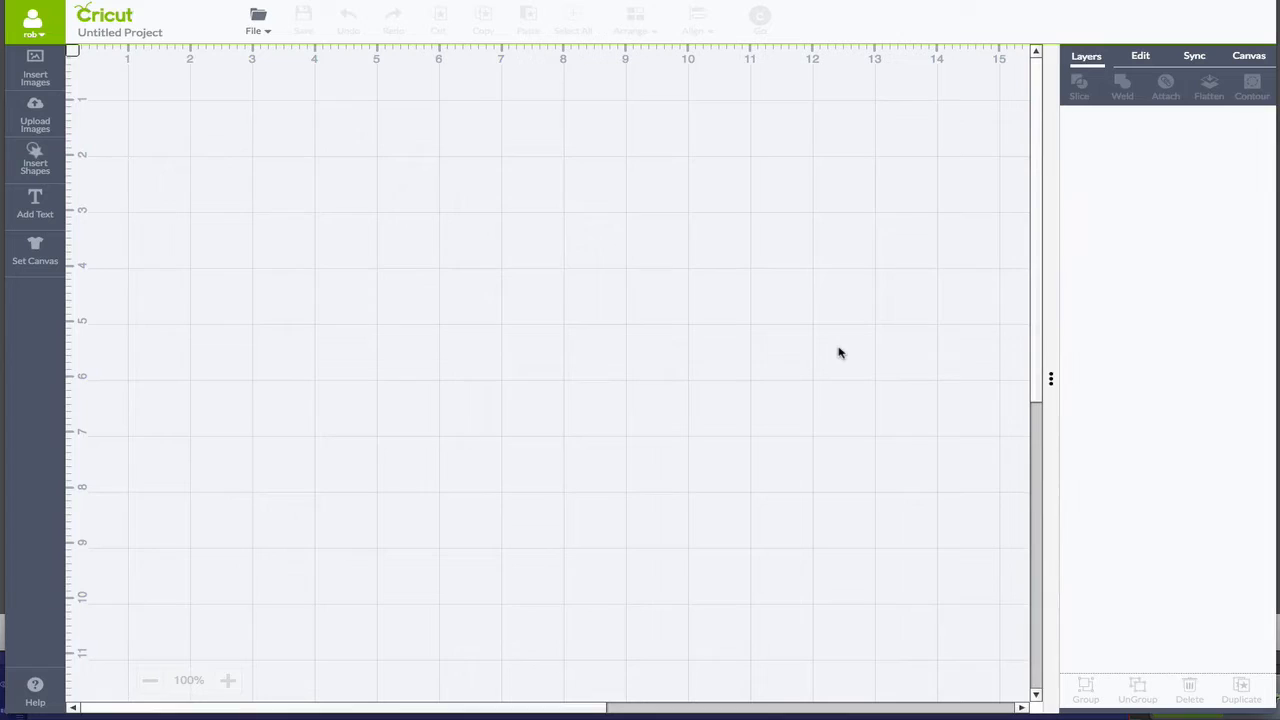
mouse_move(762, 318)
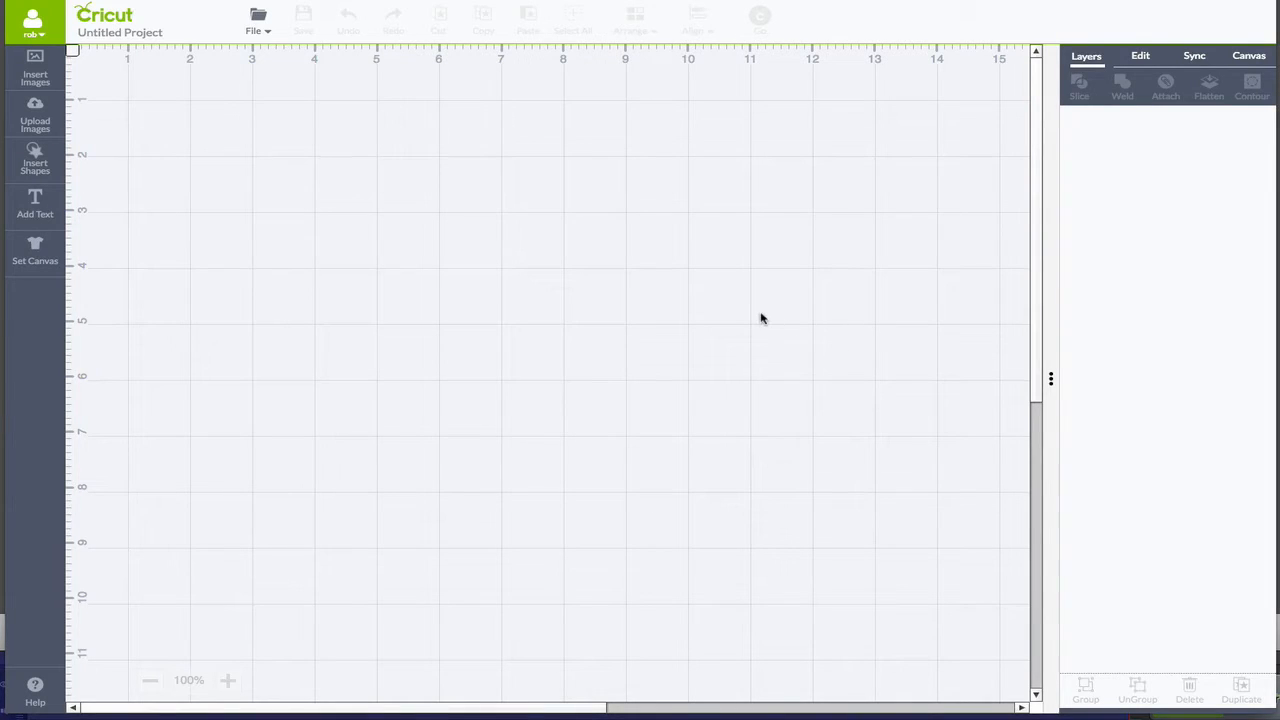
mouse_move(318, 221)
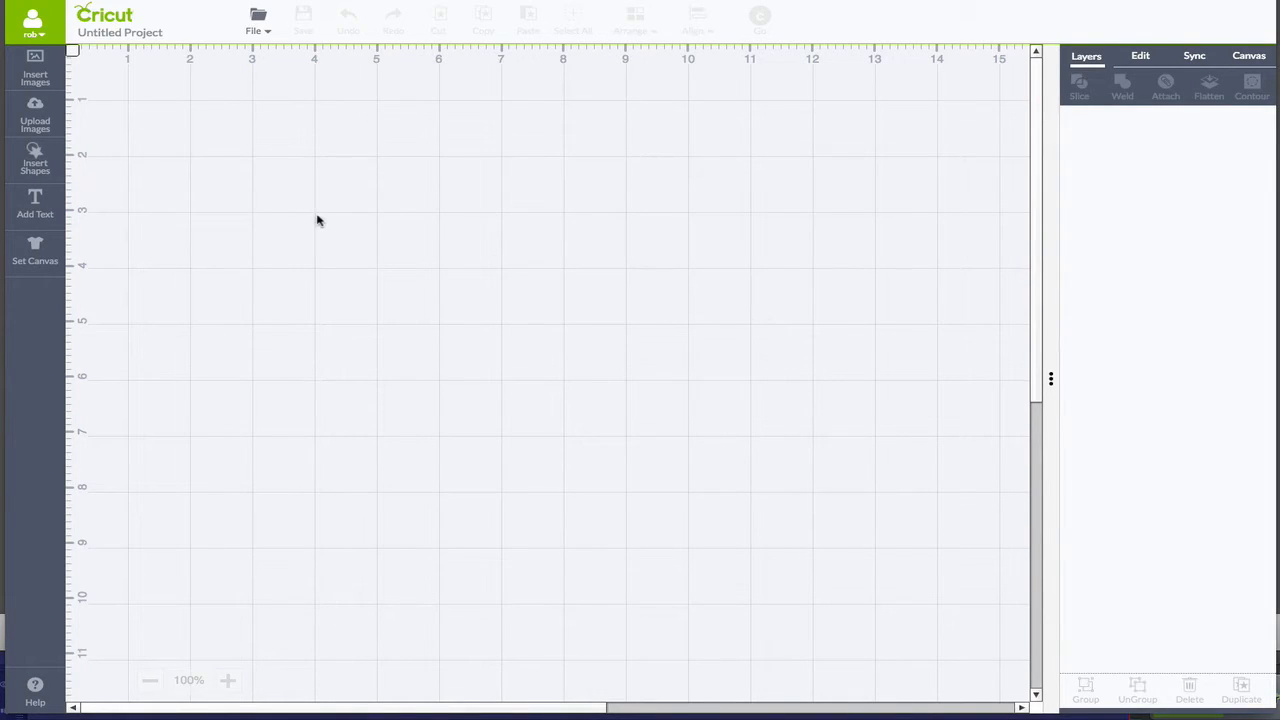
mouse_move(204, 203)
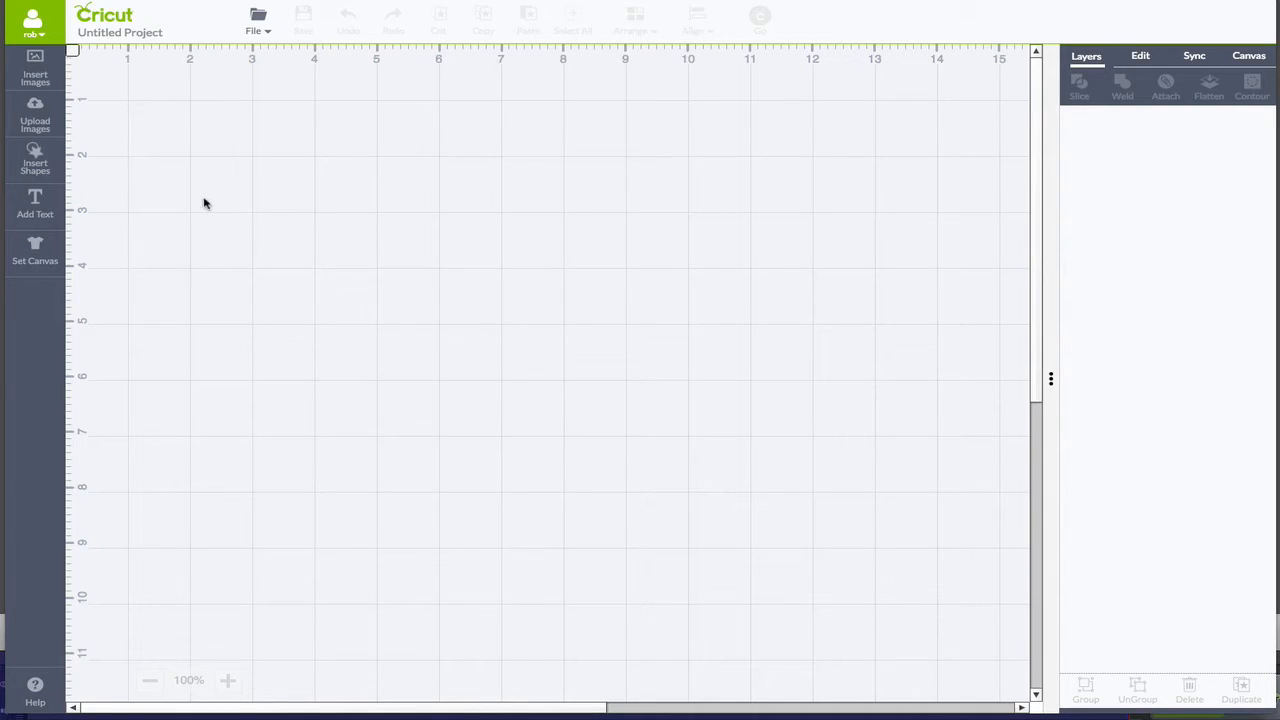
mouse_move(56, 113)
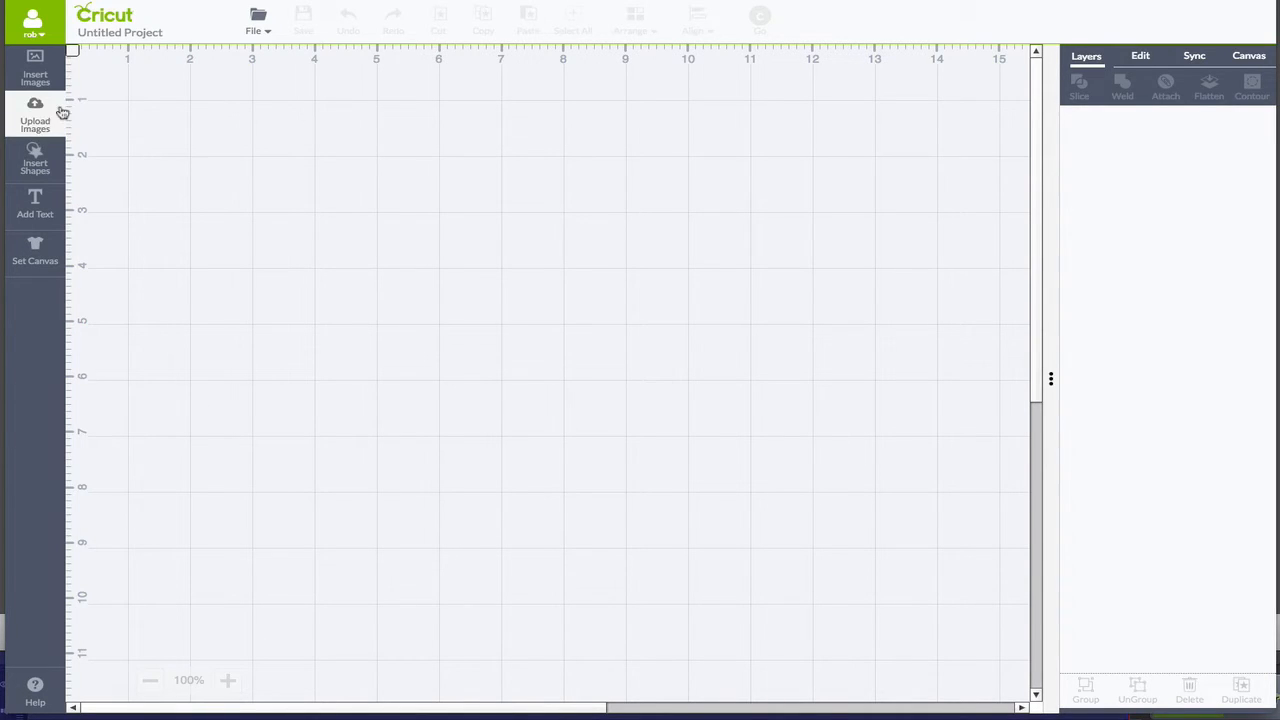
Start a new image upload and browse for the scanned Doc - Nov 17 2016 jpg.
left_click(35, 112)
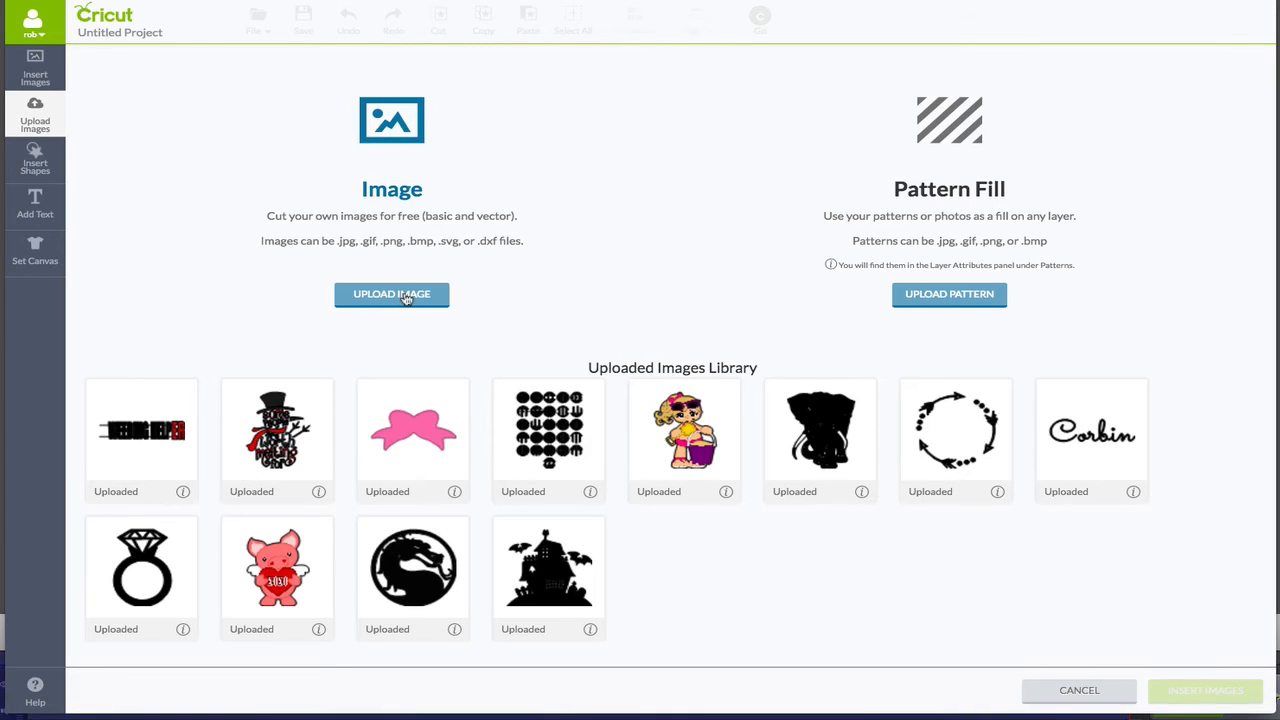
left_click(391, 294)
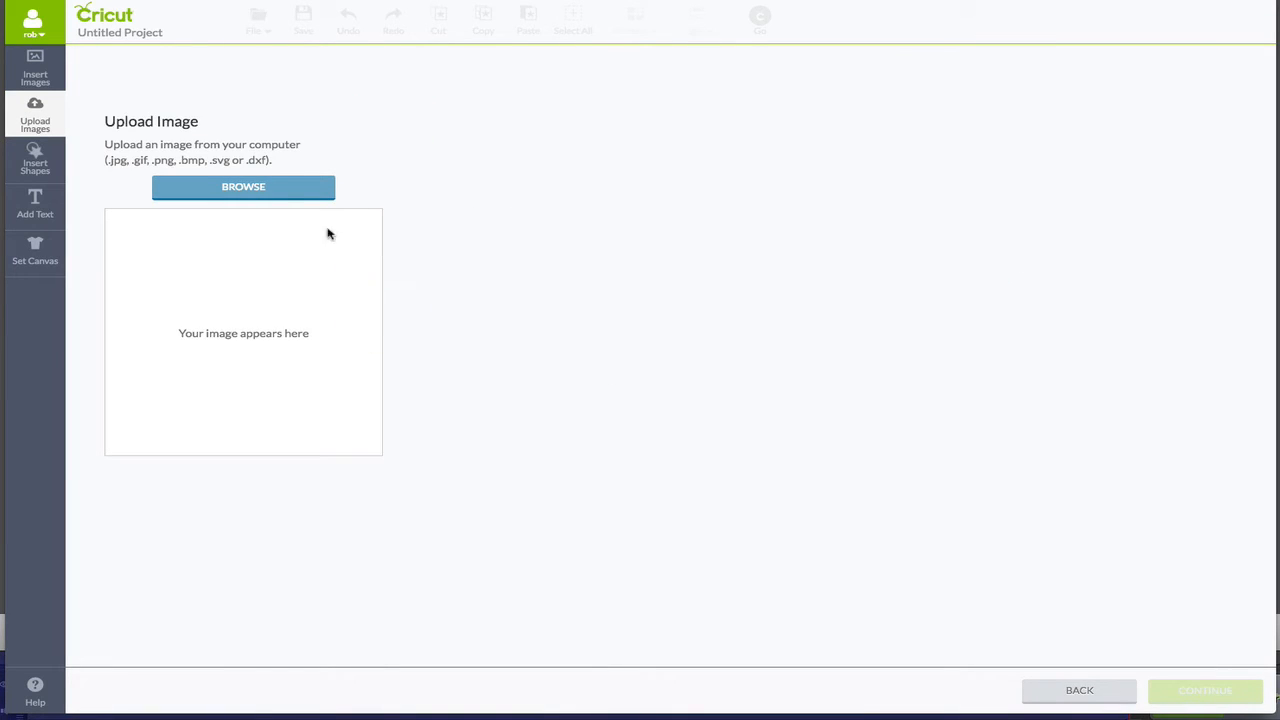
left_click(243, 187)
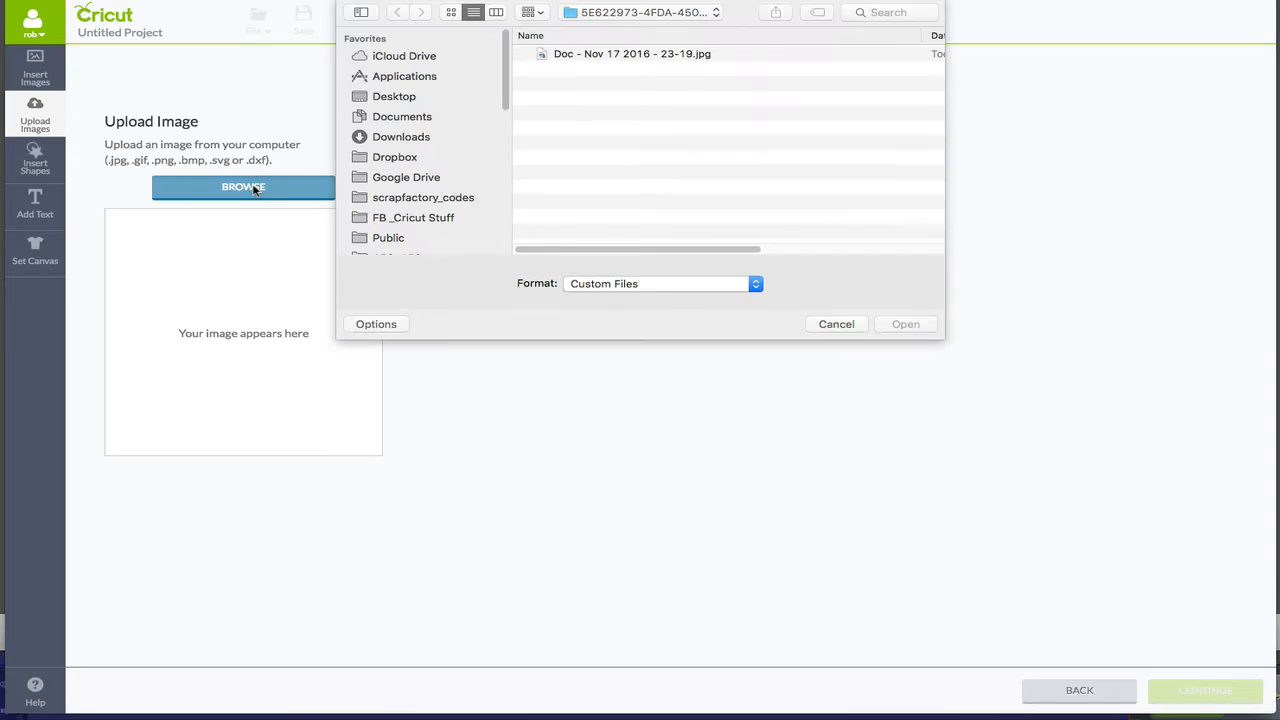
mouse_move(604, 148)
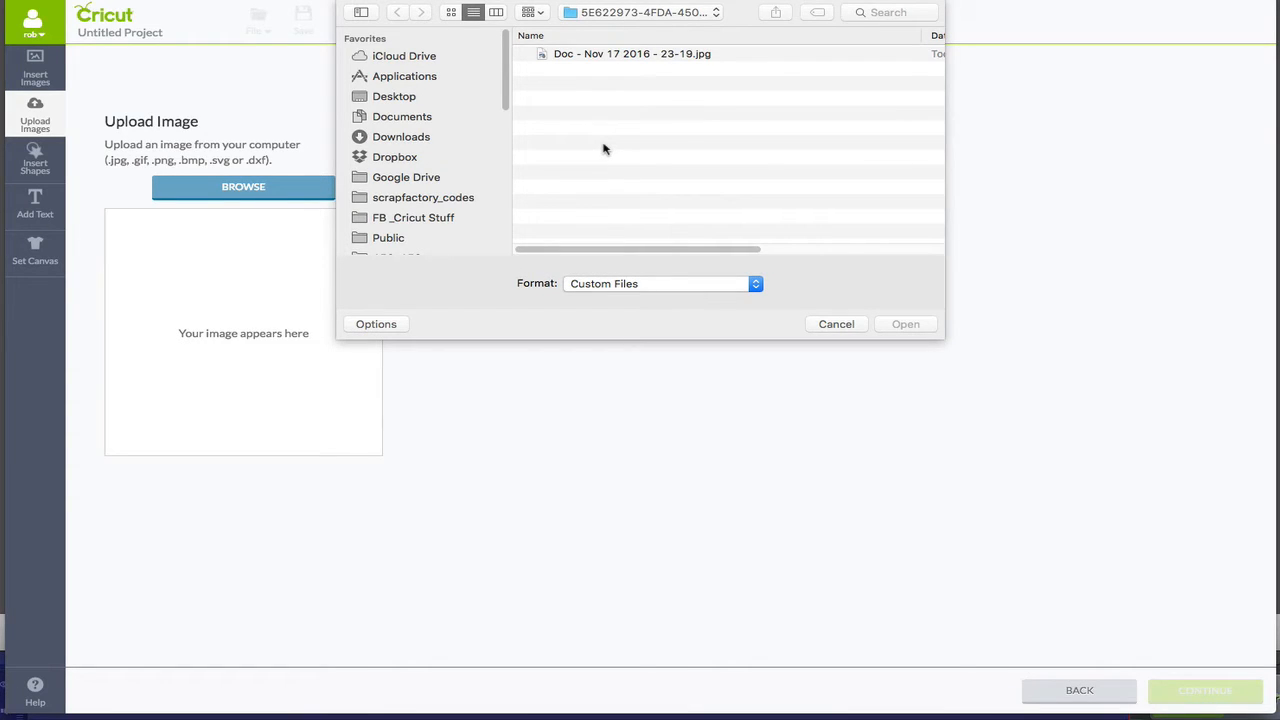
mouse_move(597, 56)
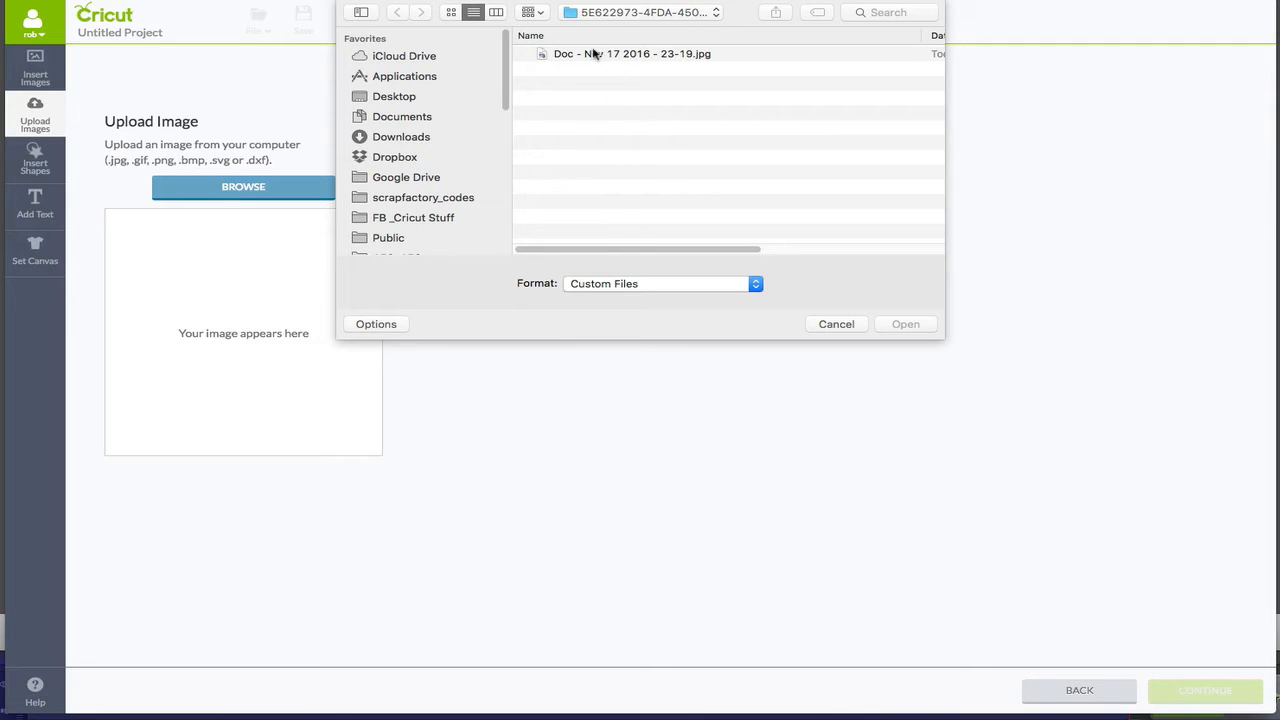
mouse_move(585, 64)
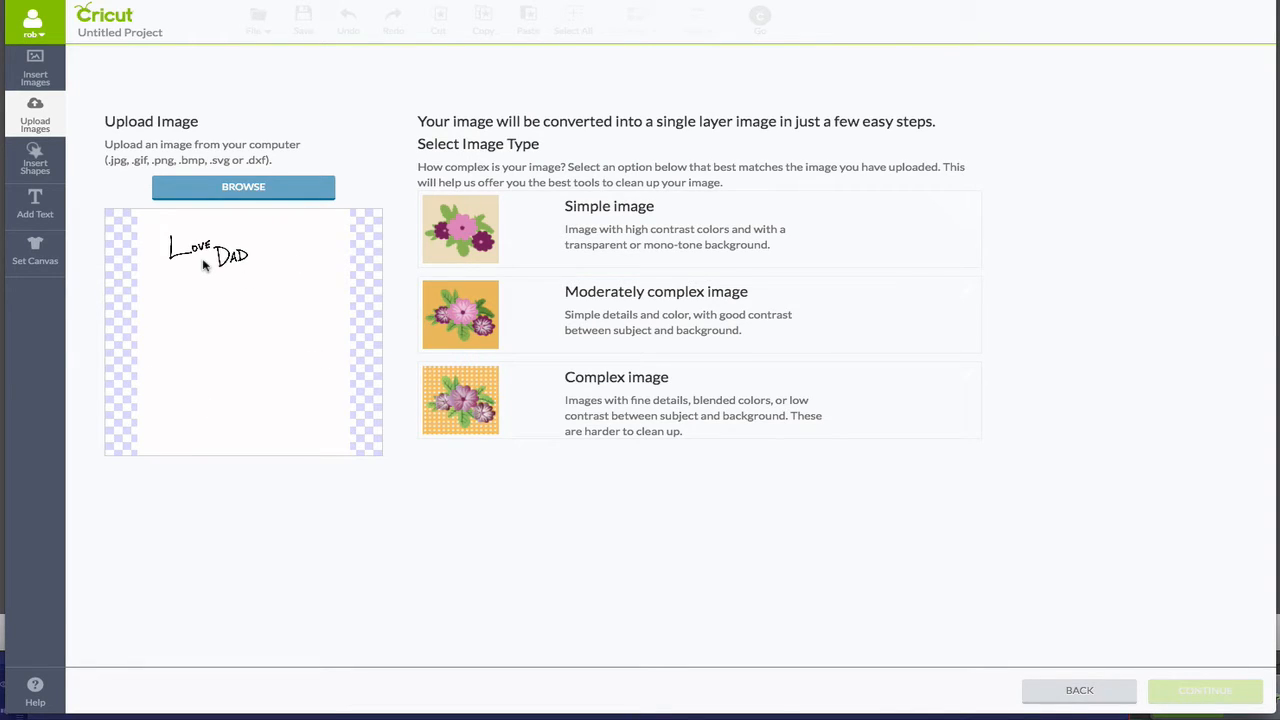
Mark the upload as a Simple image and crop it tightly around the signature.
left_click(569, 233)
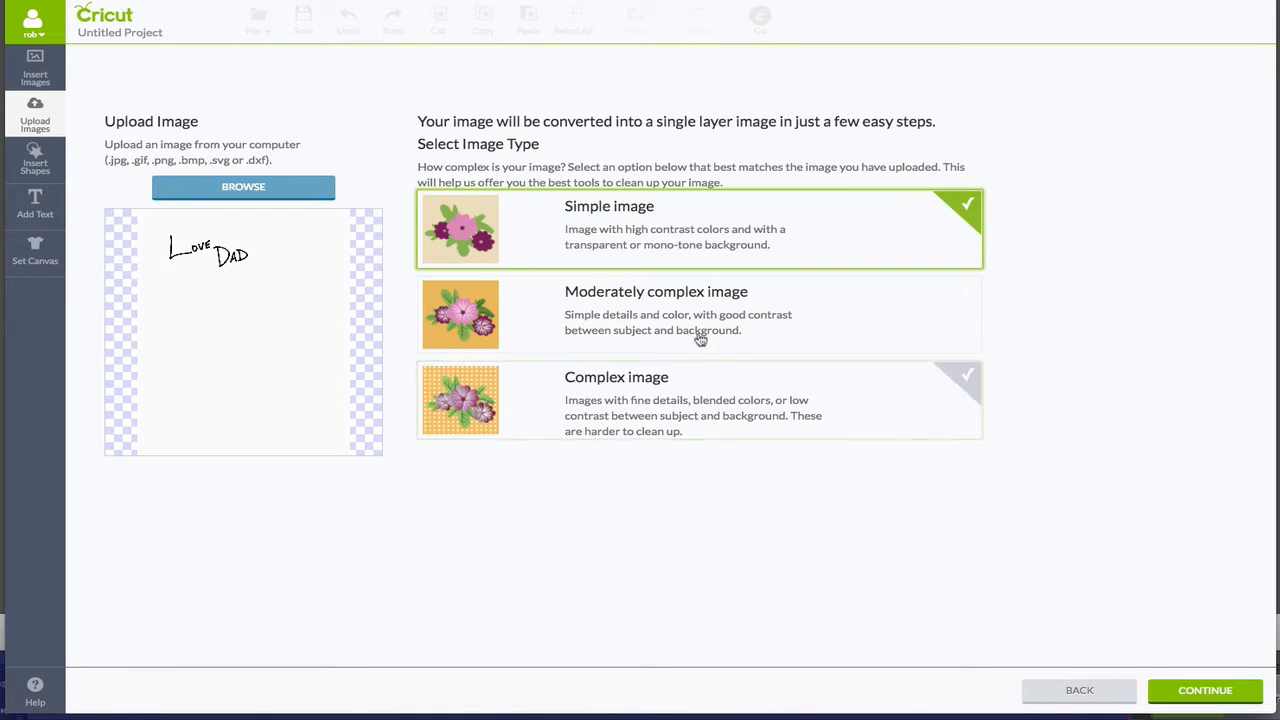
left_click(1205, 691)
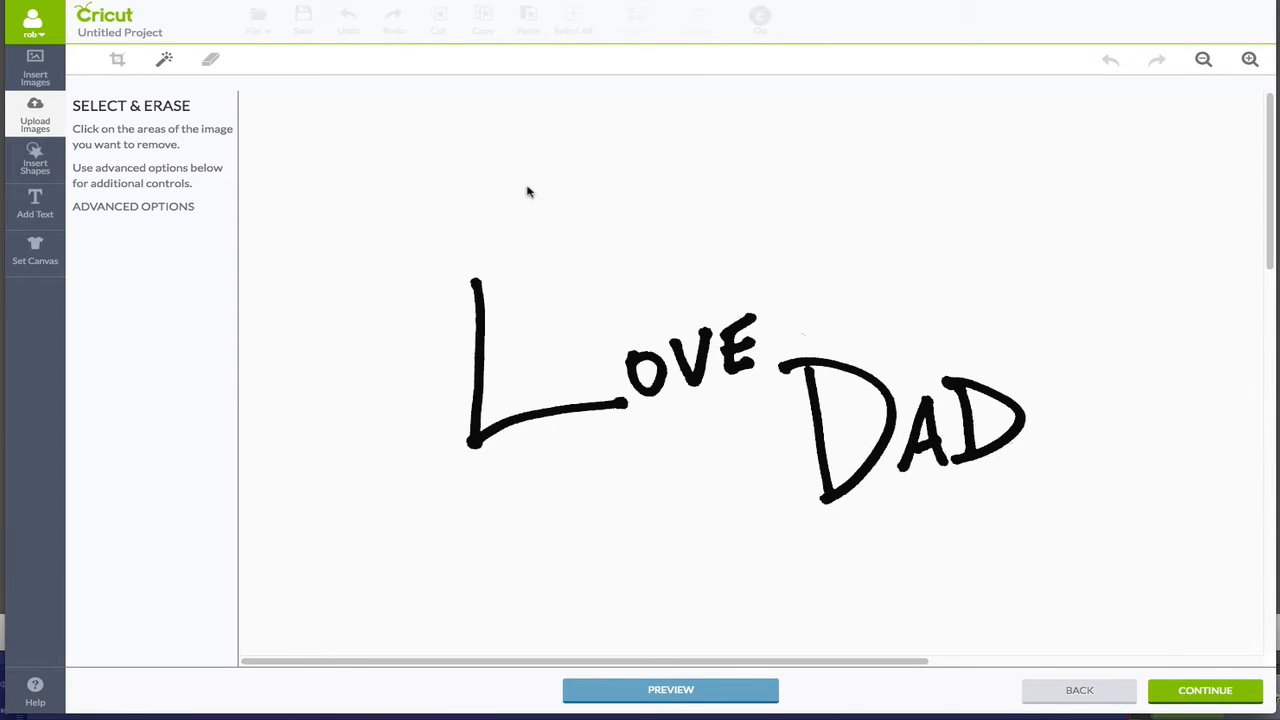
mouse_move(120, 62)
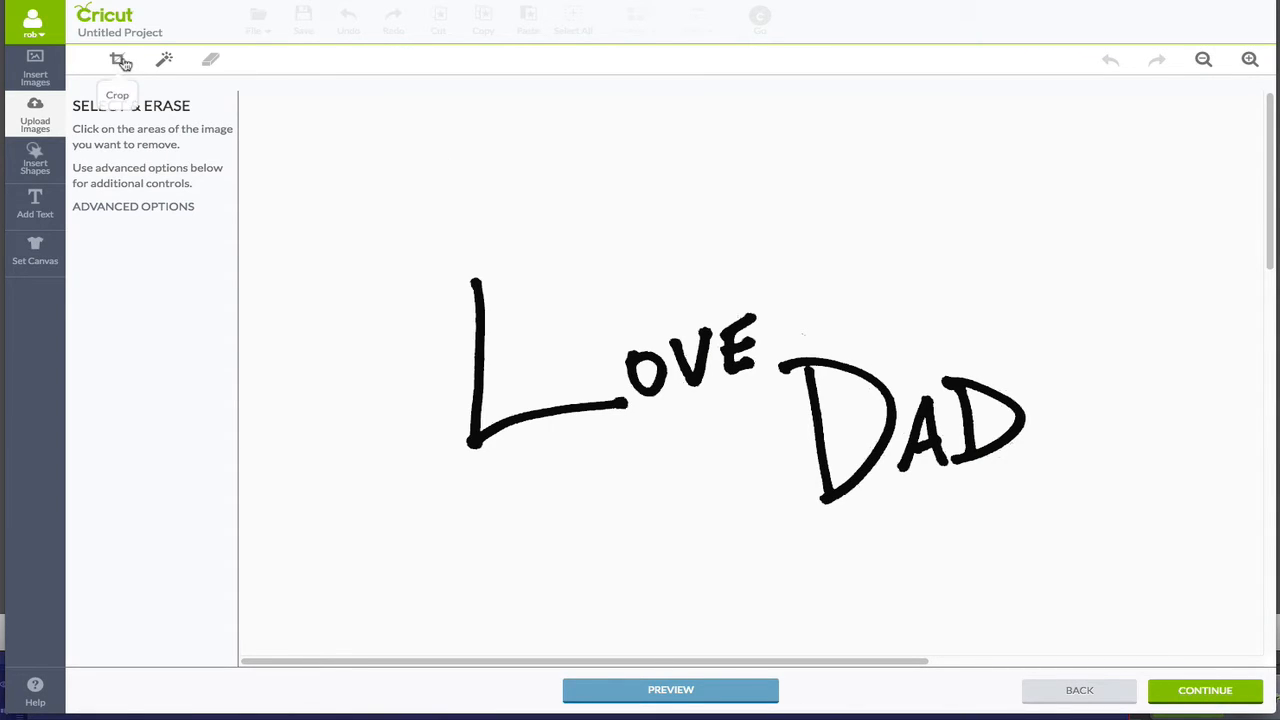
left_click(119, 62)
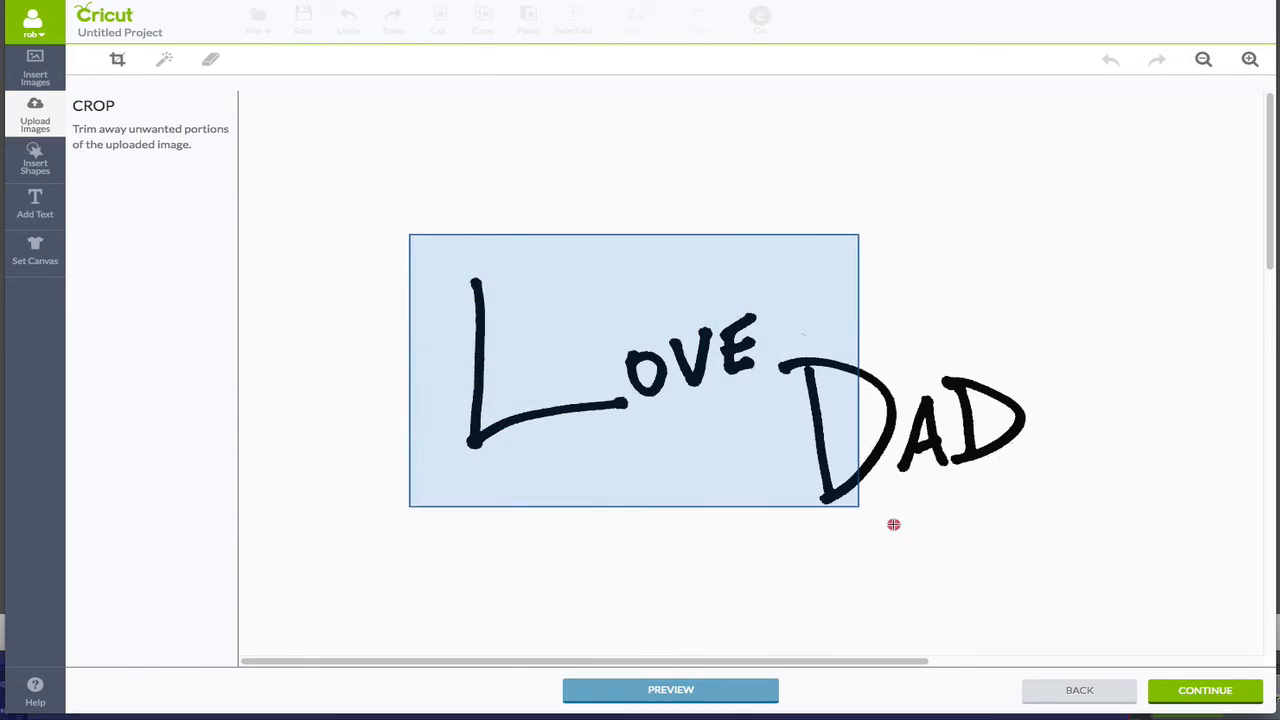
left_click_drag(857, 507, 1108, 557)
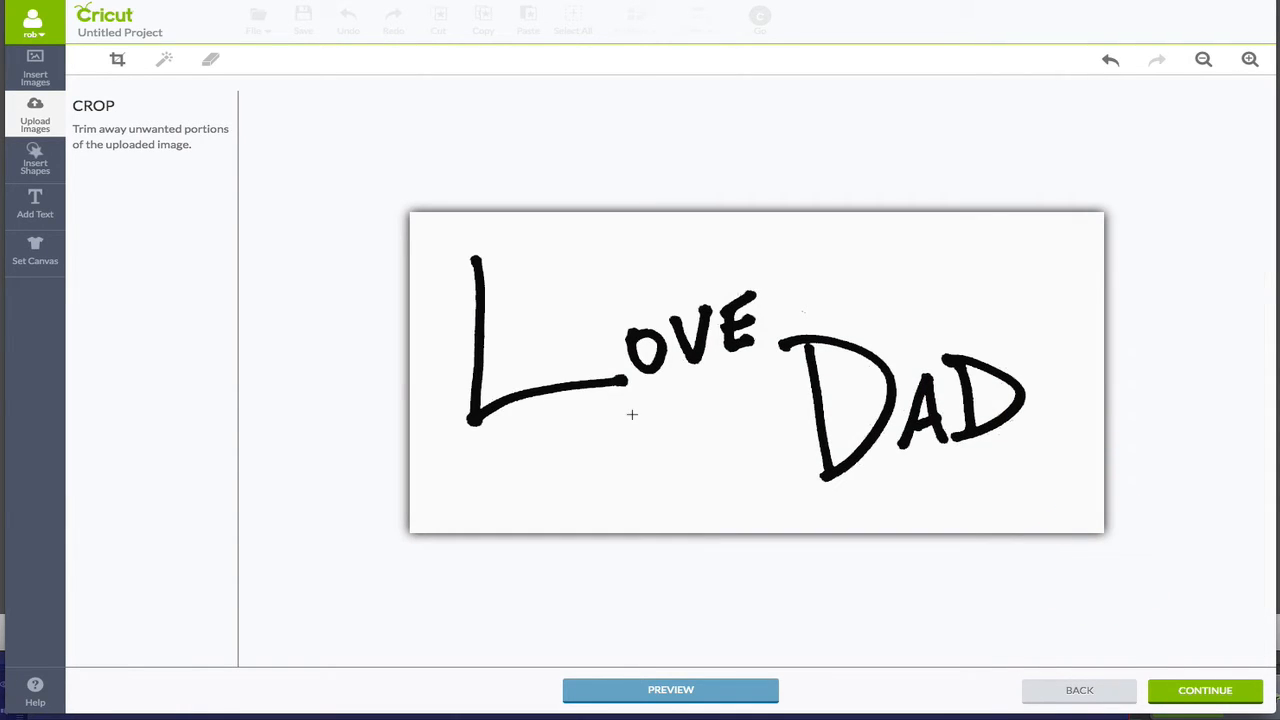
mouse_move(195, 96)
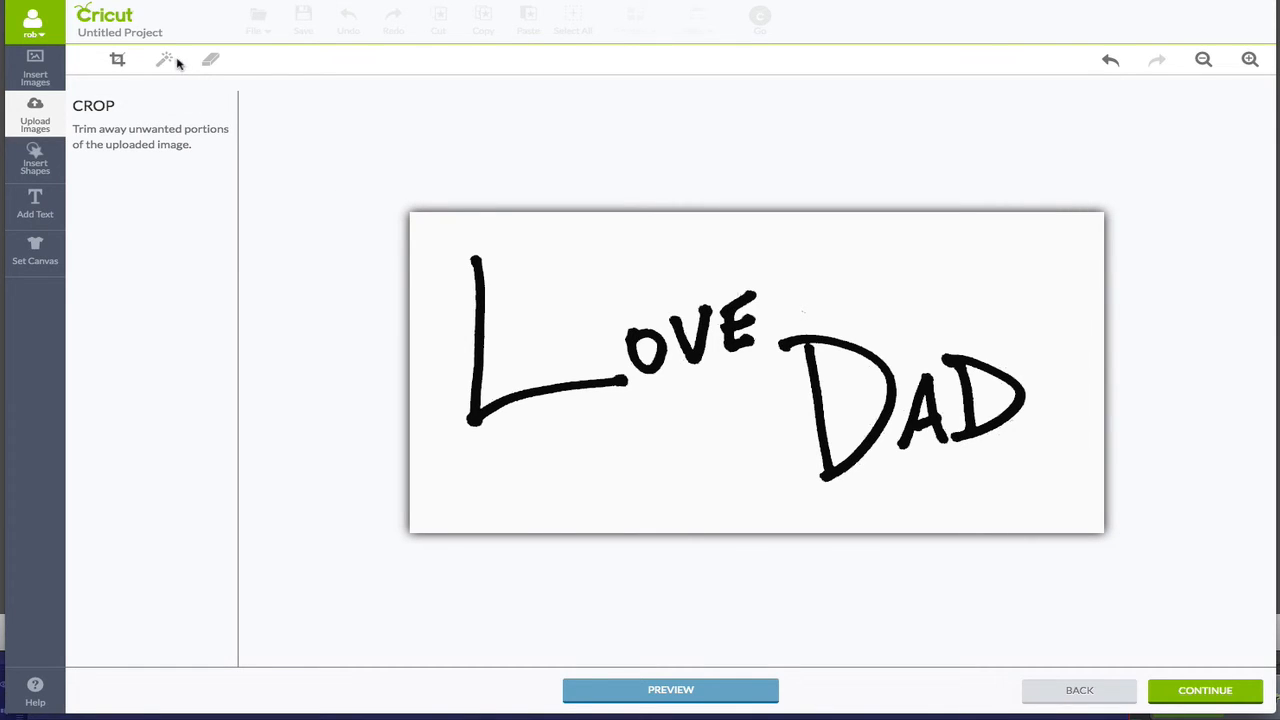
Erase the white background and the white inside the D with Select & Erase.
left_click(165, 59)
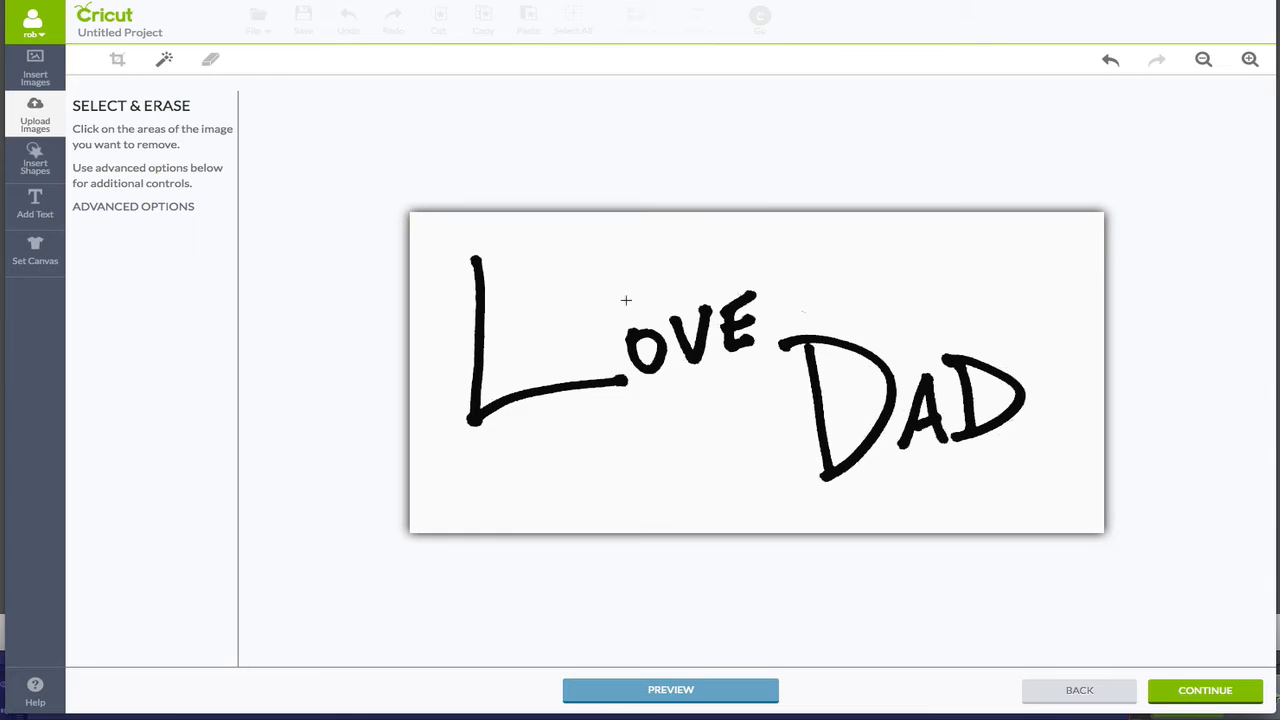
left_click(643, 358)
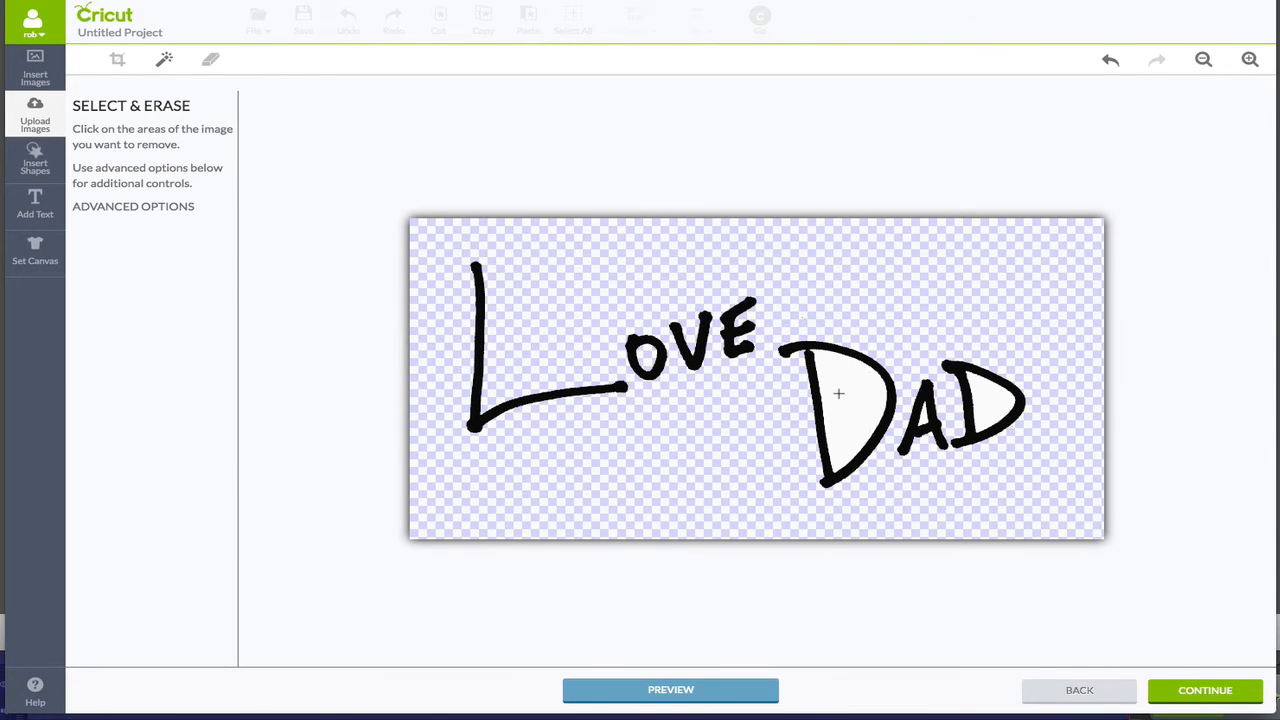
left_click(839, 394)
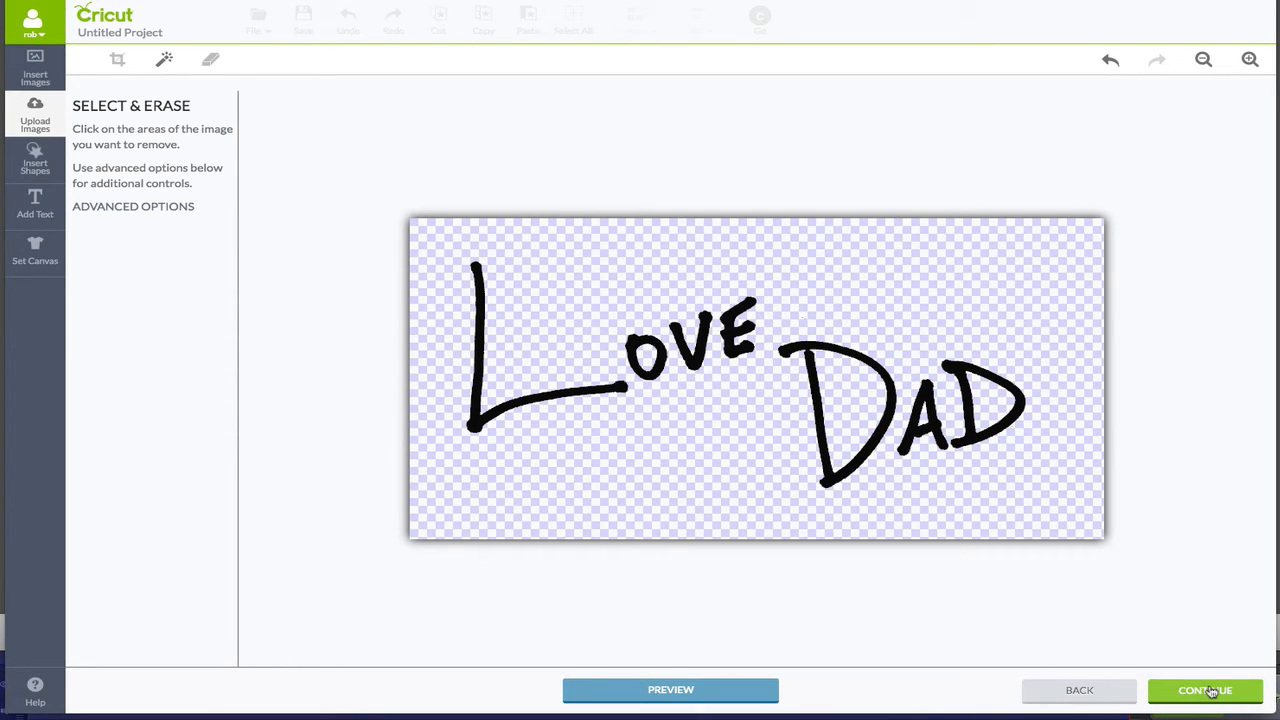
left_click(1205, 691)
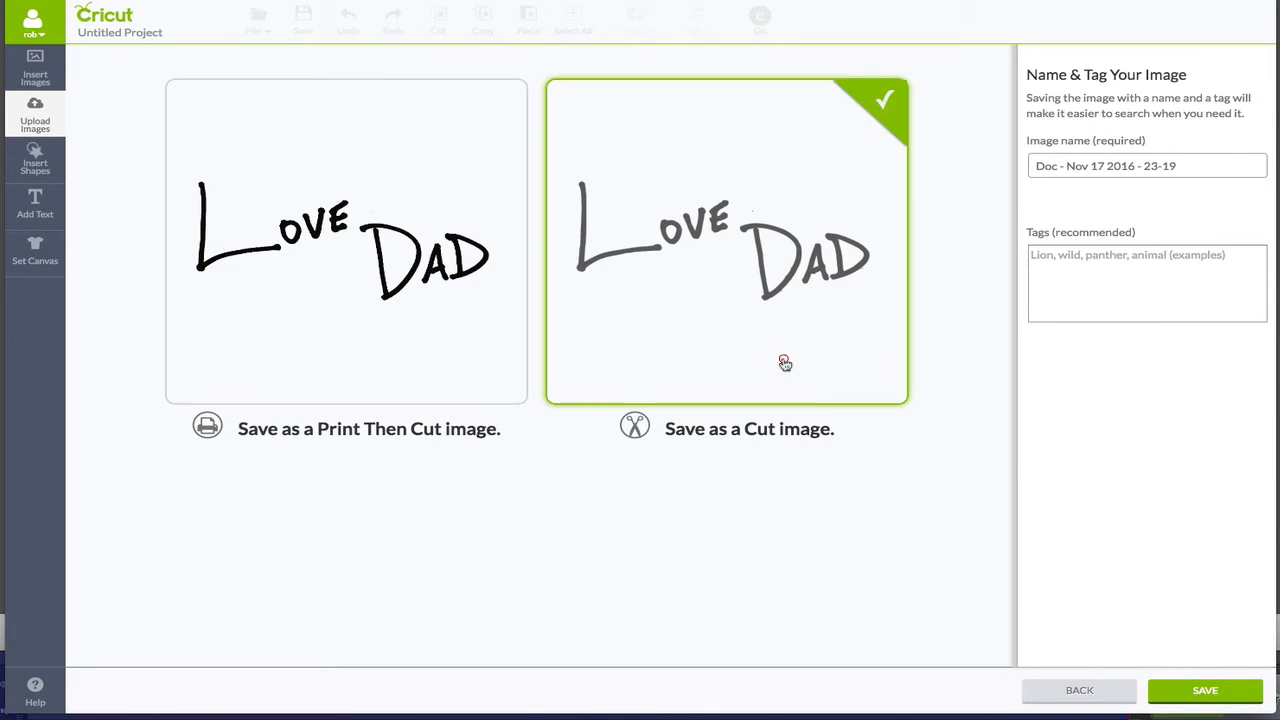
mouse_move(1237, 692)
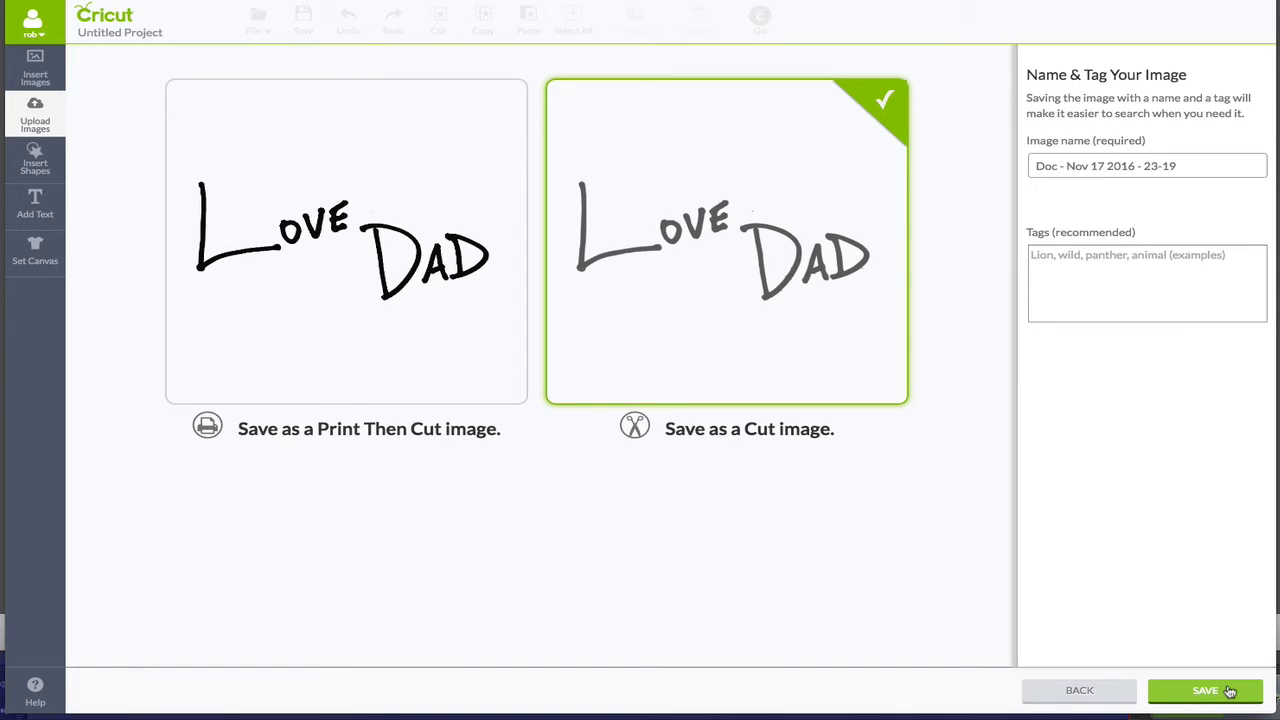
Save the cleaned signature as a cut image and browse for another file.
left_click(1097, 691)
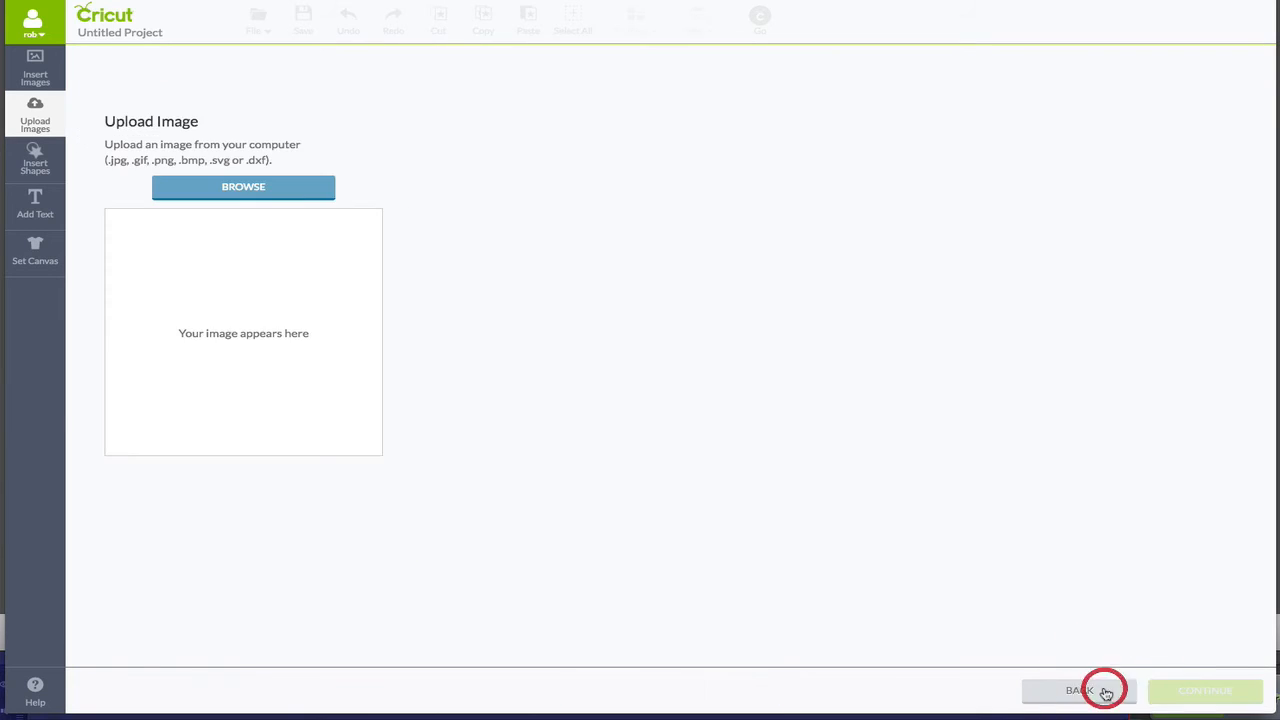
left_click(243, 187)
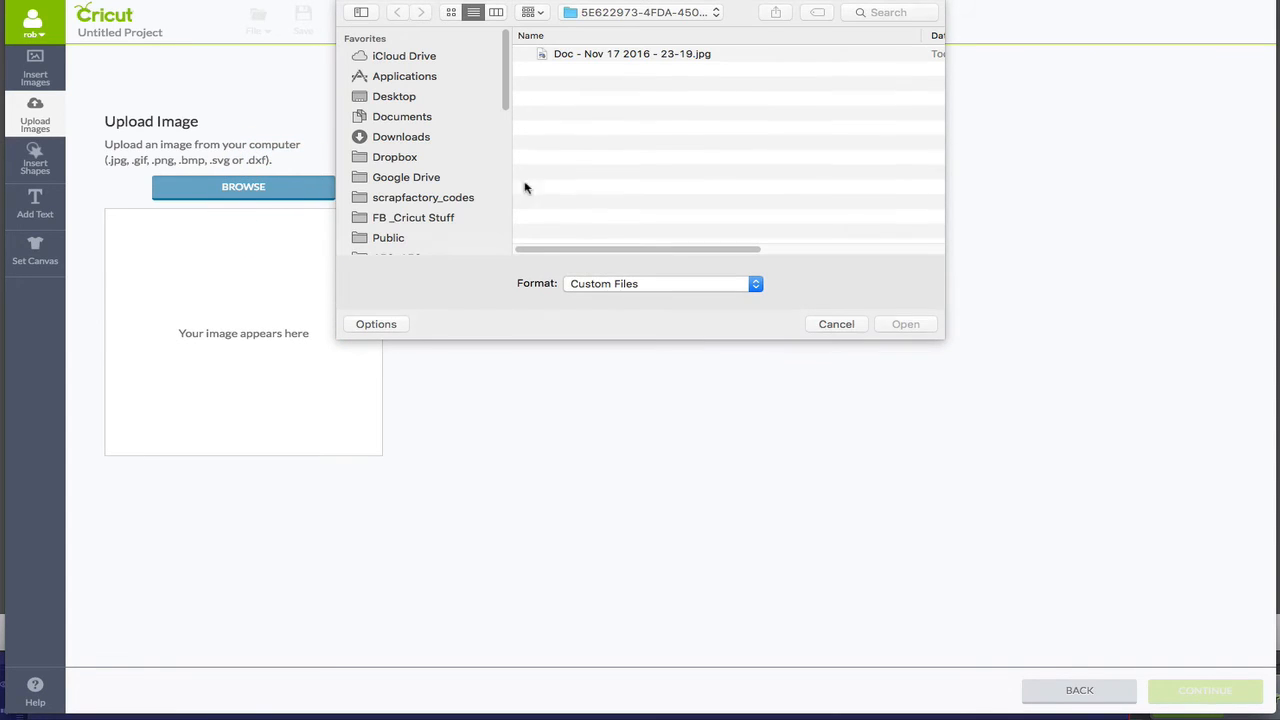
Re-upload the Doc jpg as a Complex image, then crop and erase its background.
left_click(631, 54)
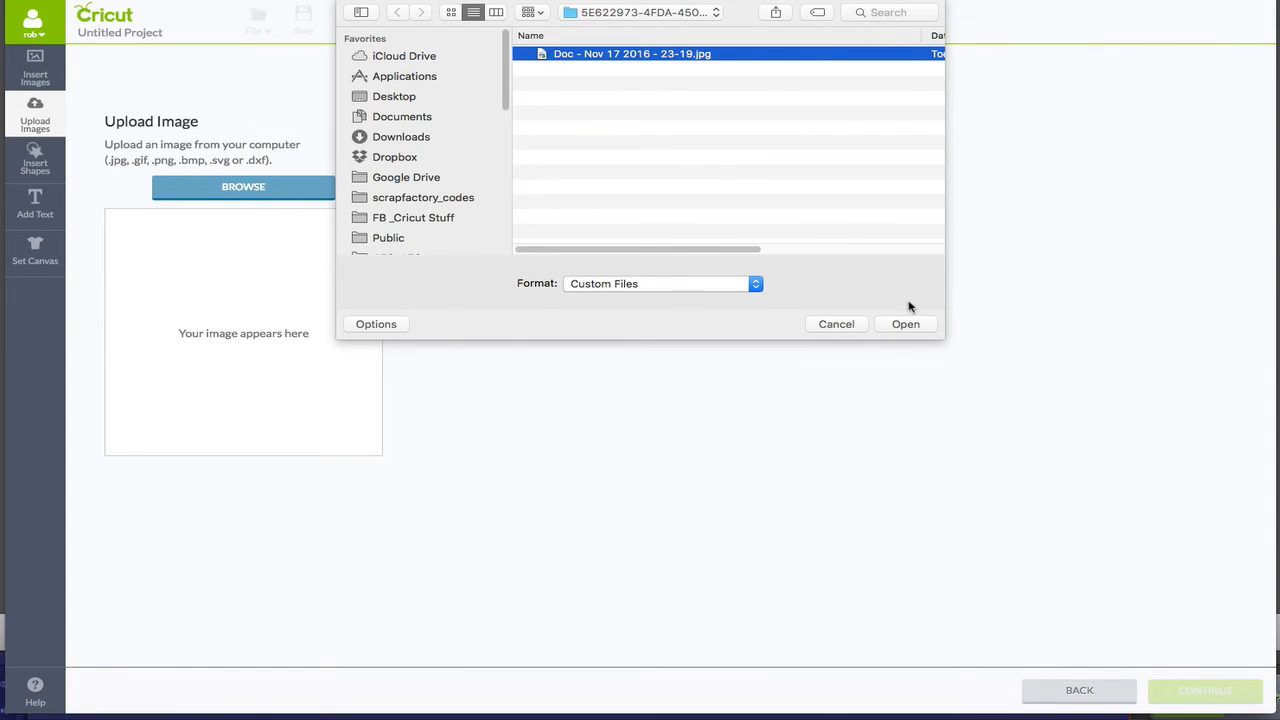
left_click(905, 324)
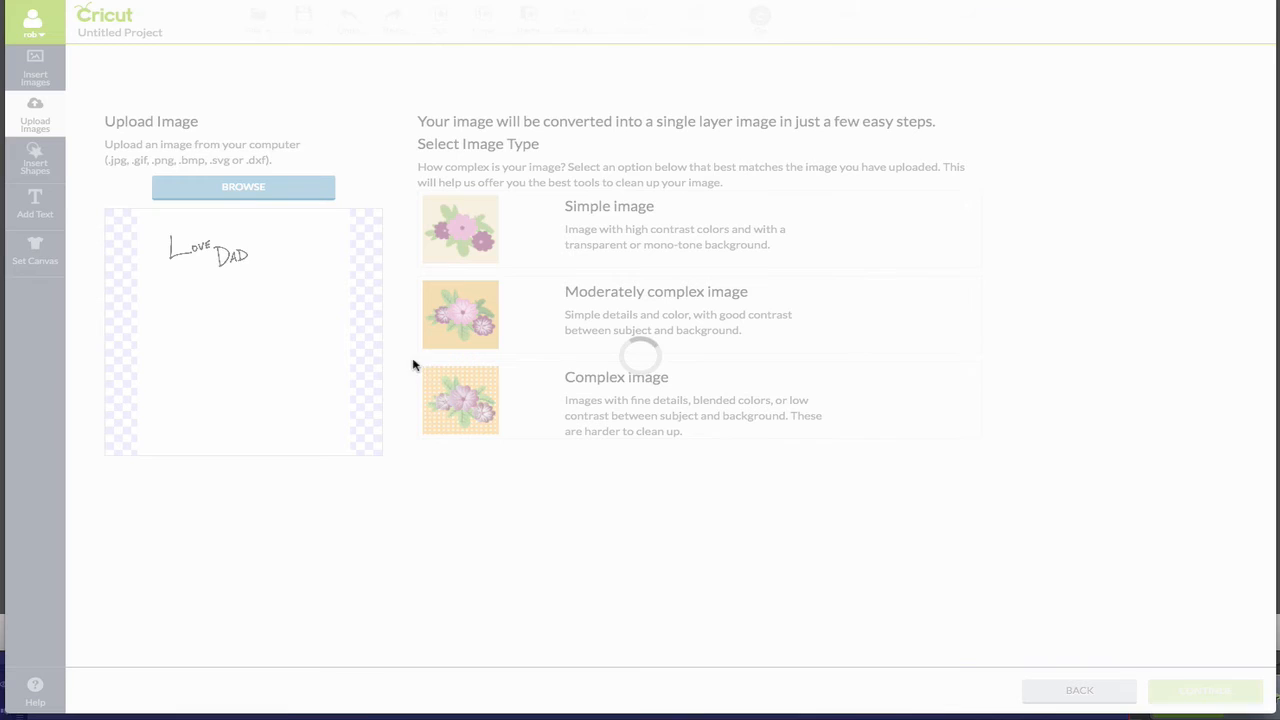
left_click(510, 404)
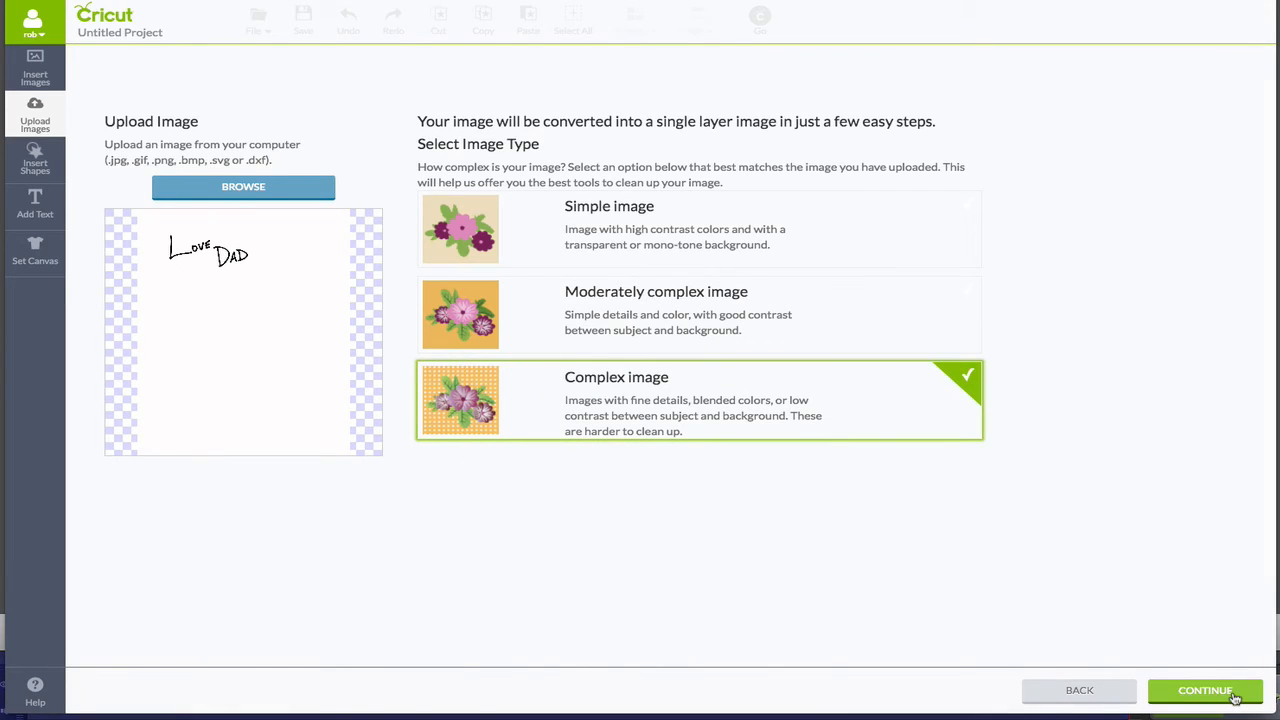
left_click(1205, 690)
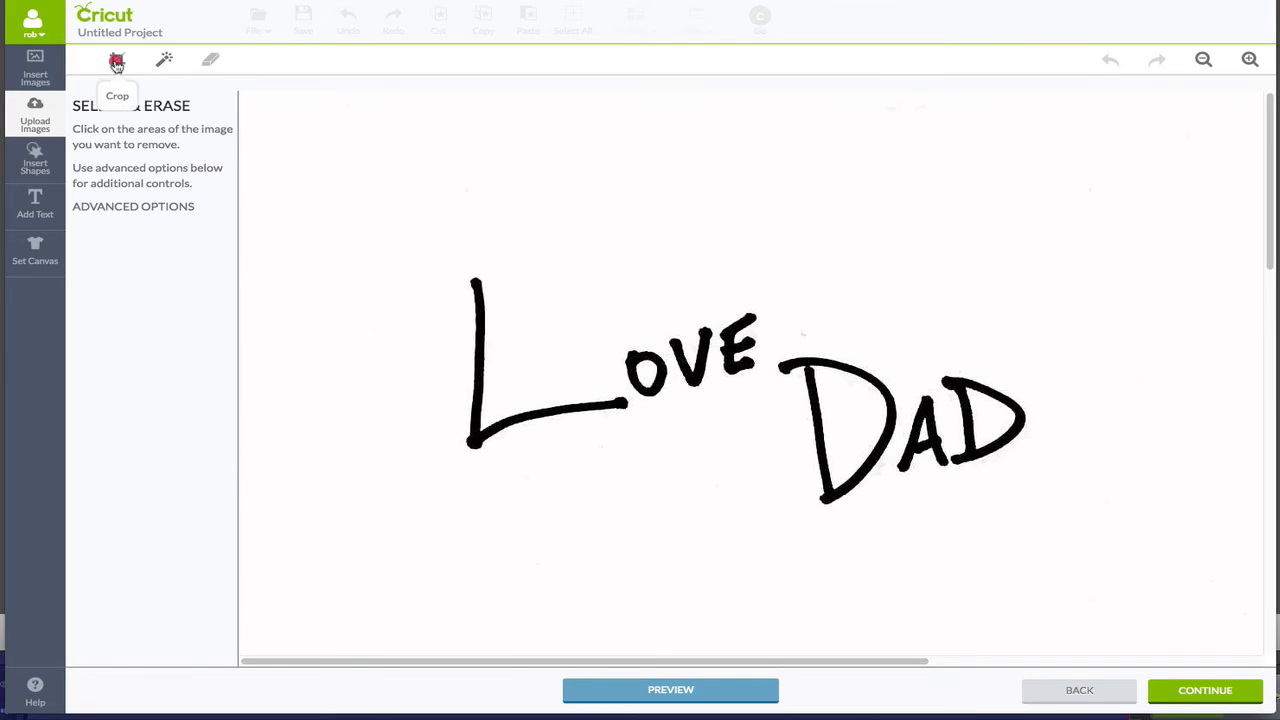
left_click(120, 60)
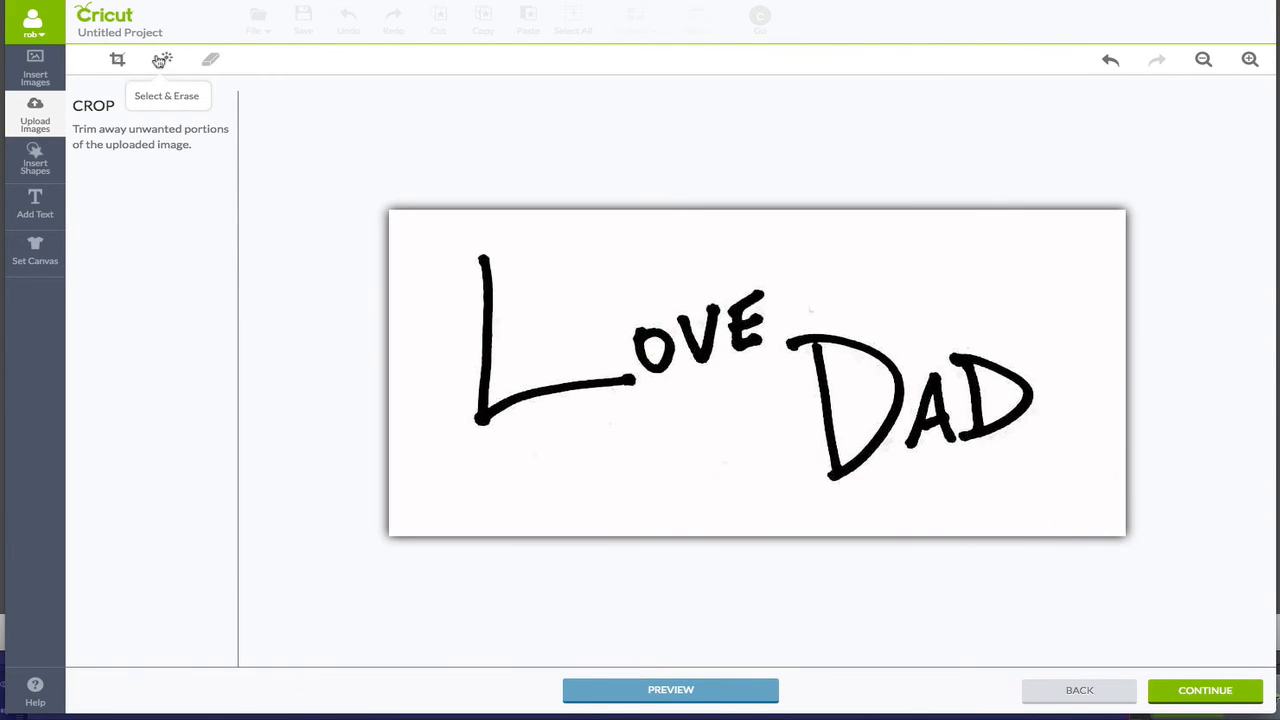
left_click(161, 58)
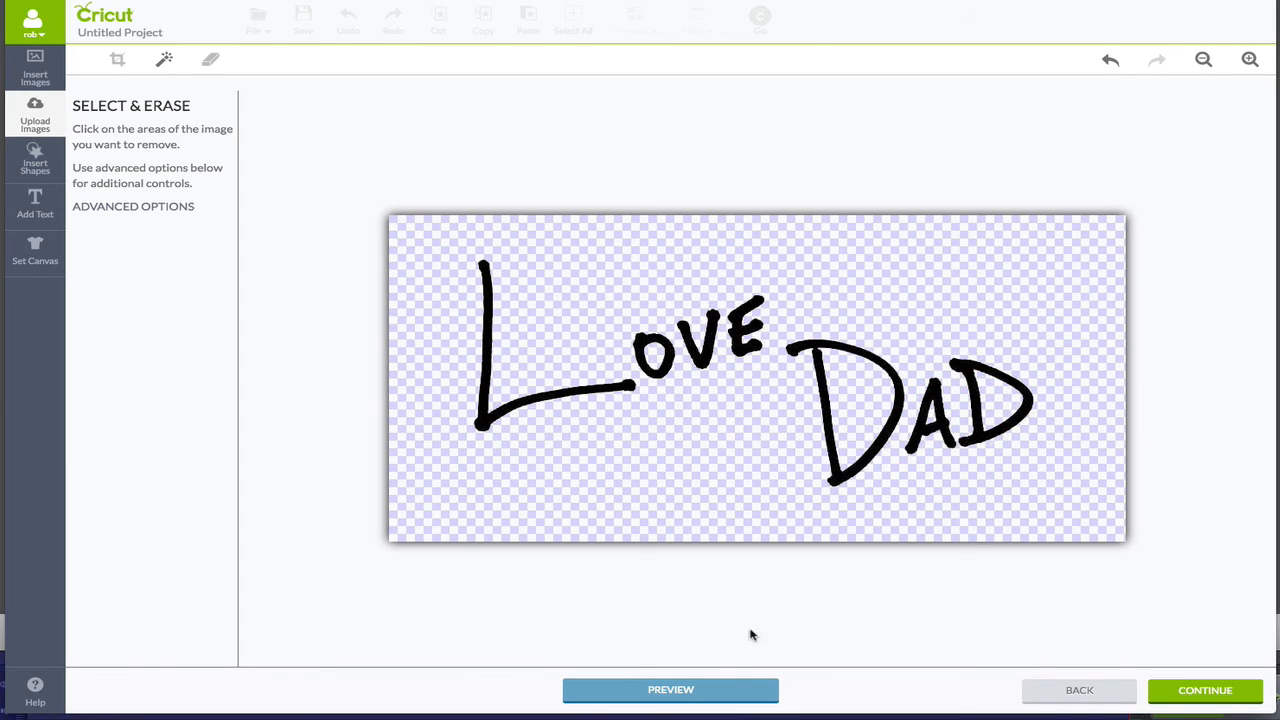
mouse_move(720, 668)
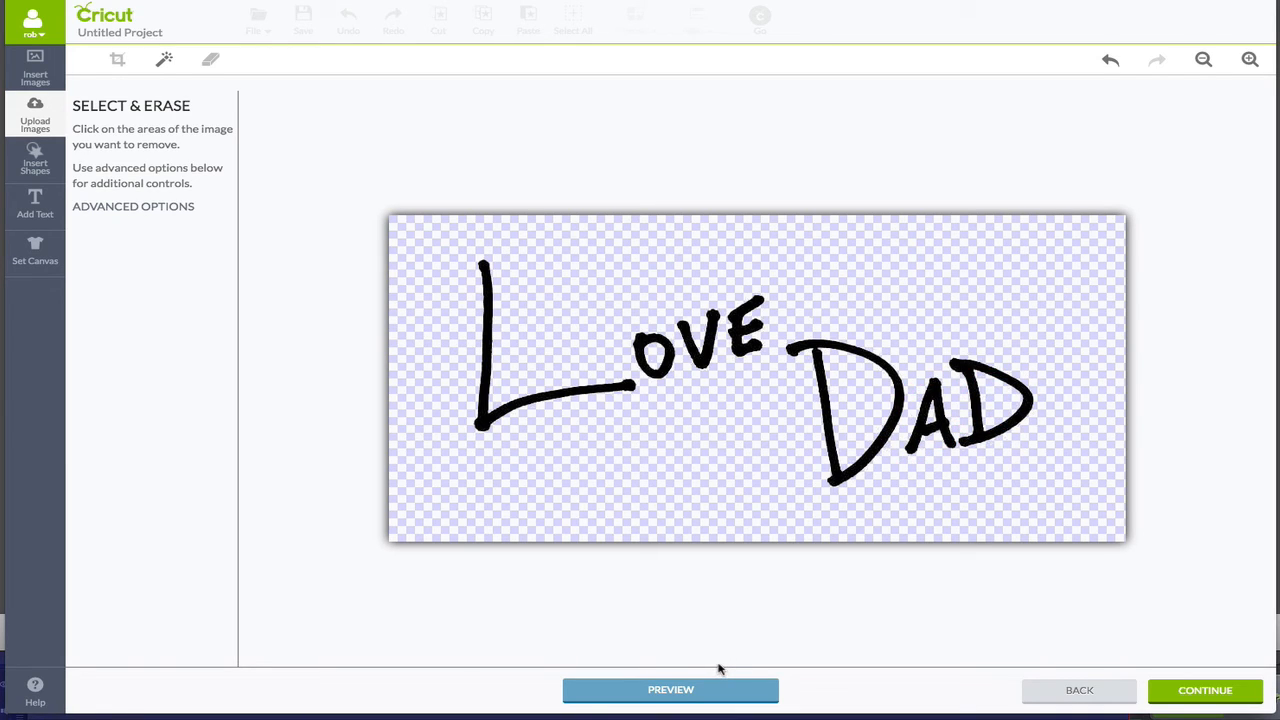
left_click(670, 690)
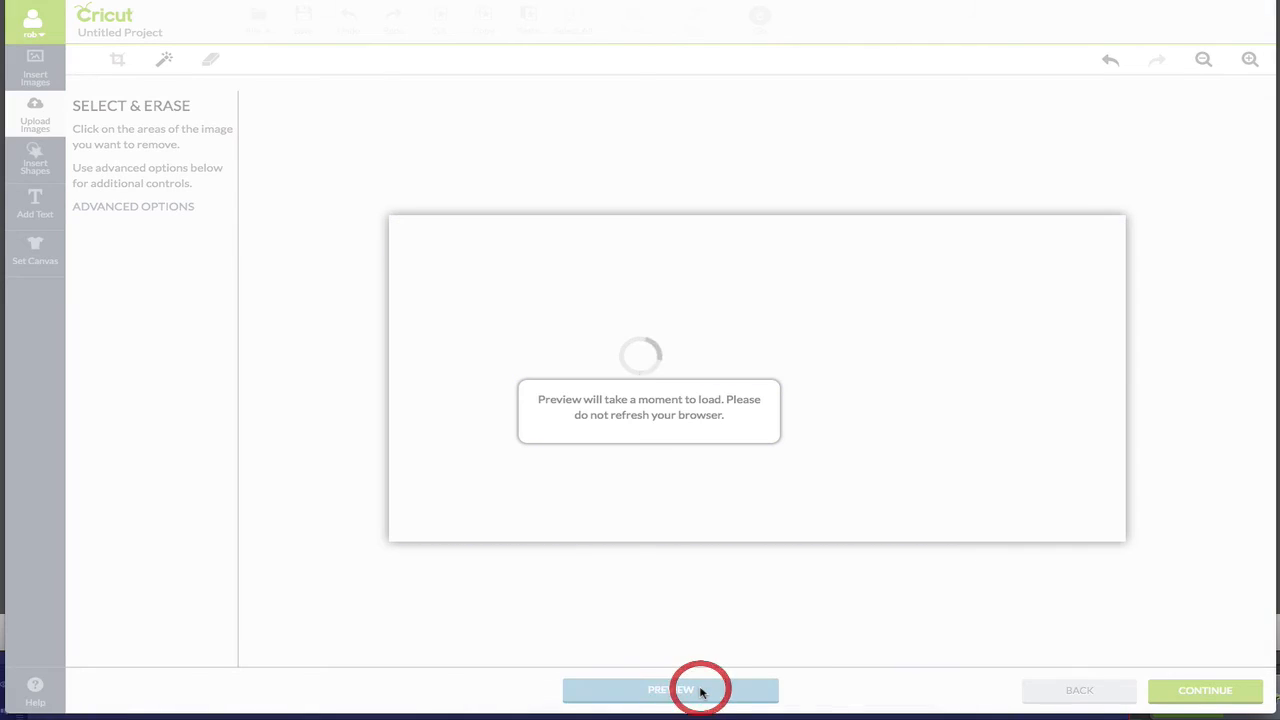
Load the preview showing the Love Dad signature in gray on a transparent background.
left_click(670, 690)
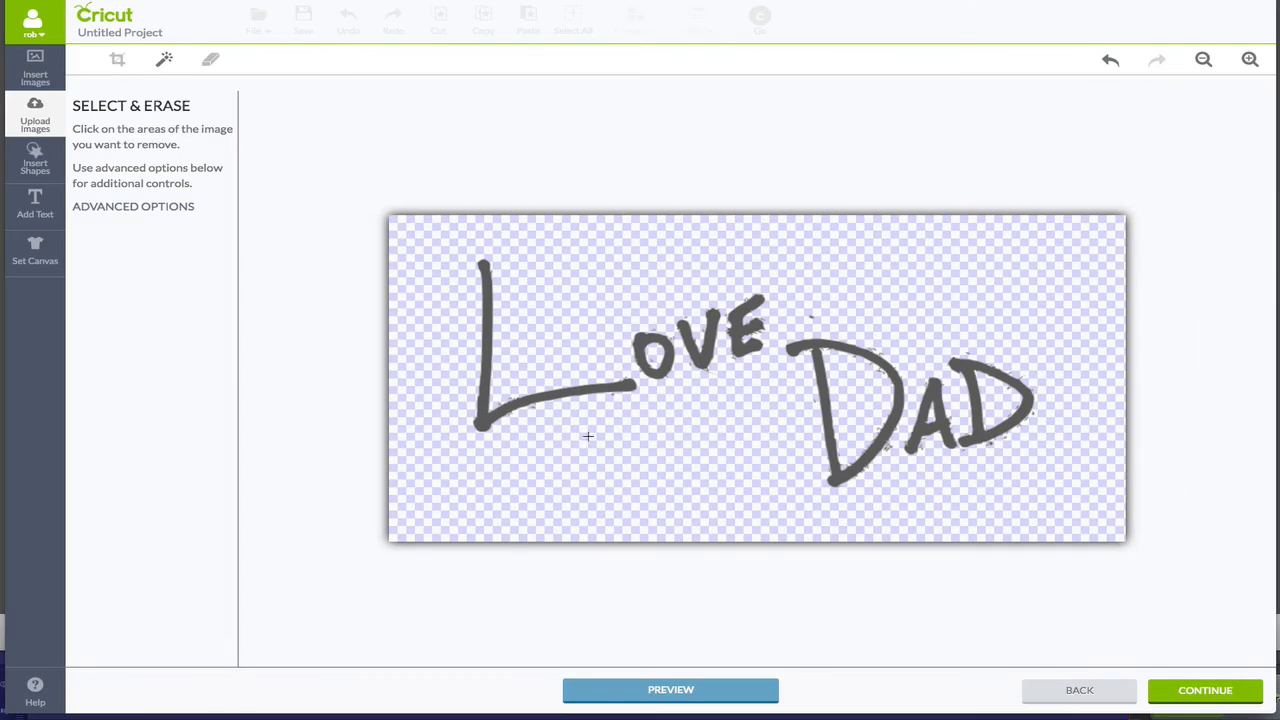
mouse_move(510, 425)
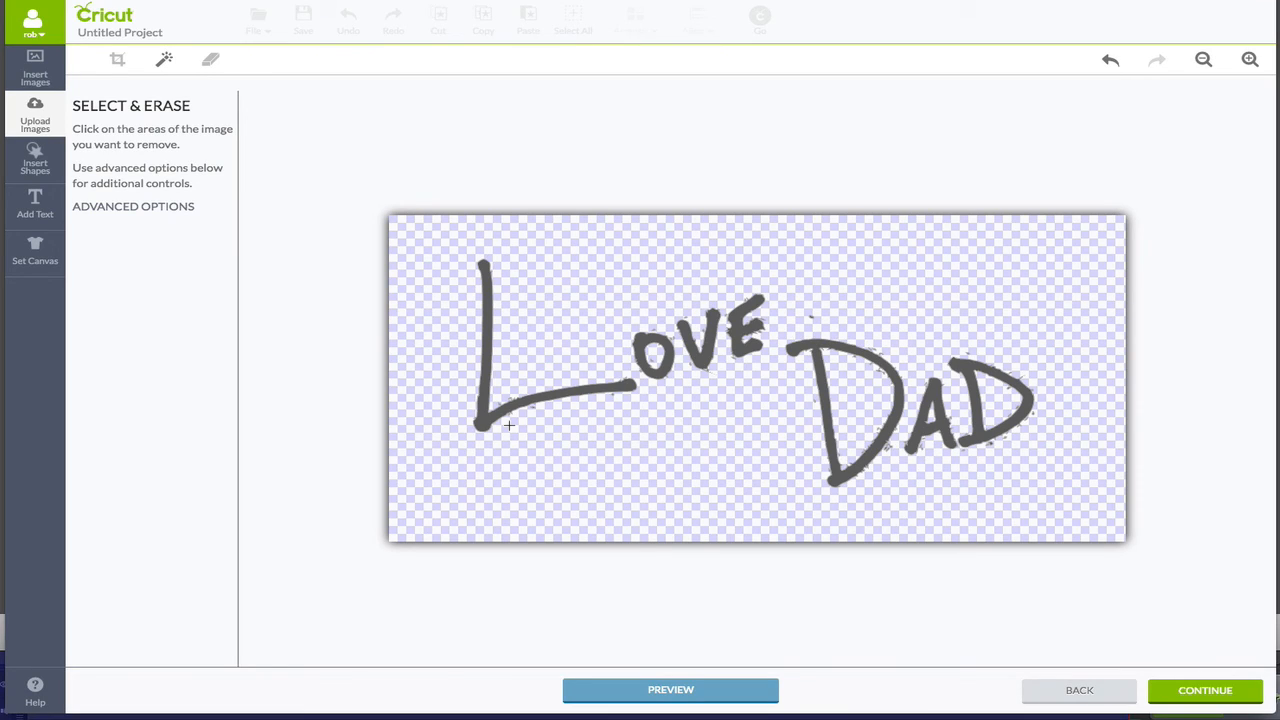